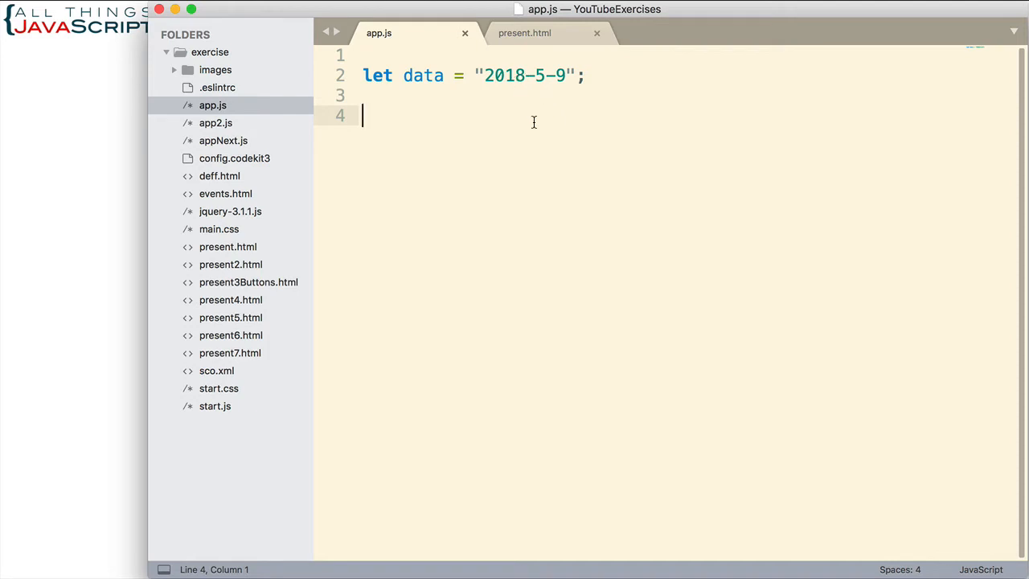
Declare let reg = //, below the data line as an empty regex literal.
click(562, 75)
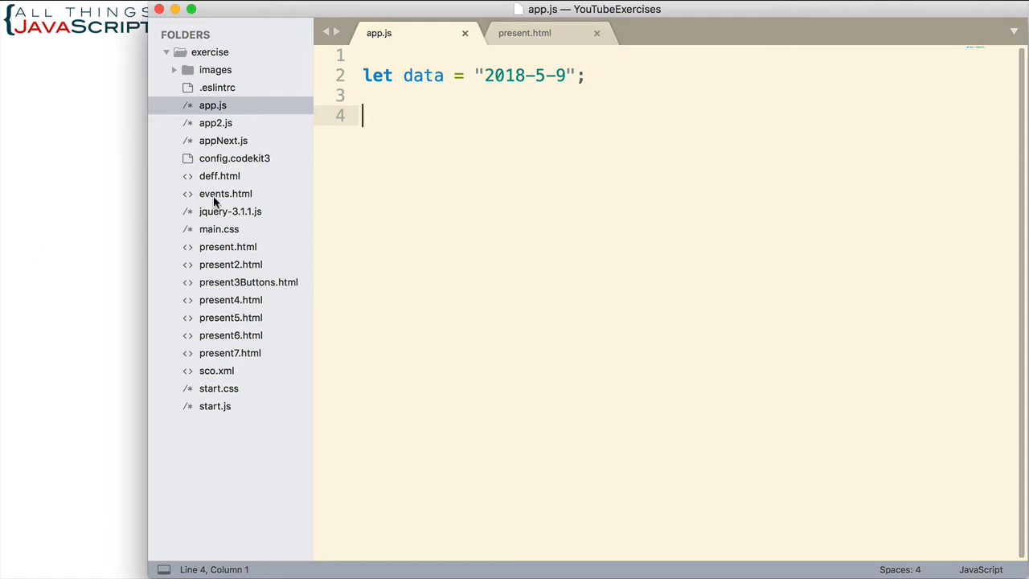
double_click(533, 76)
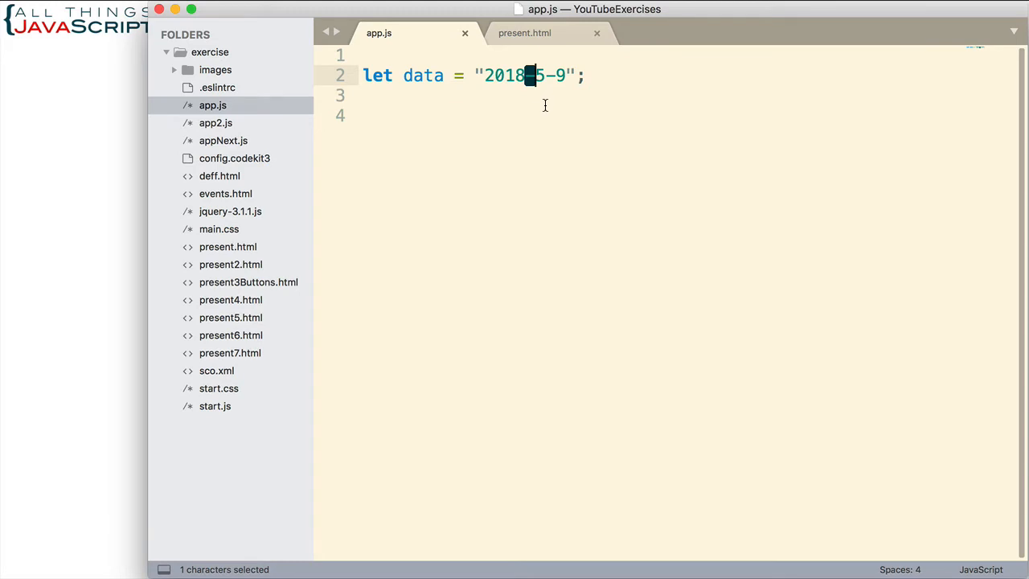
mouse_move(536, 113)
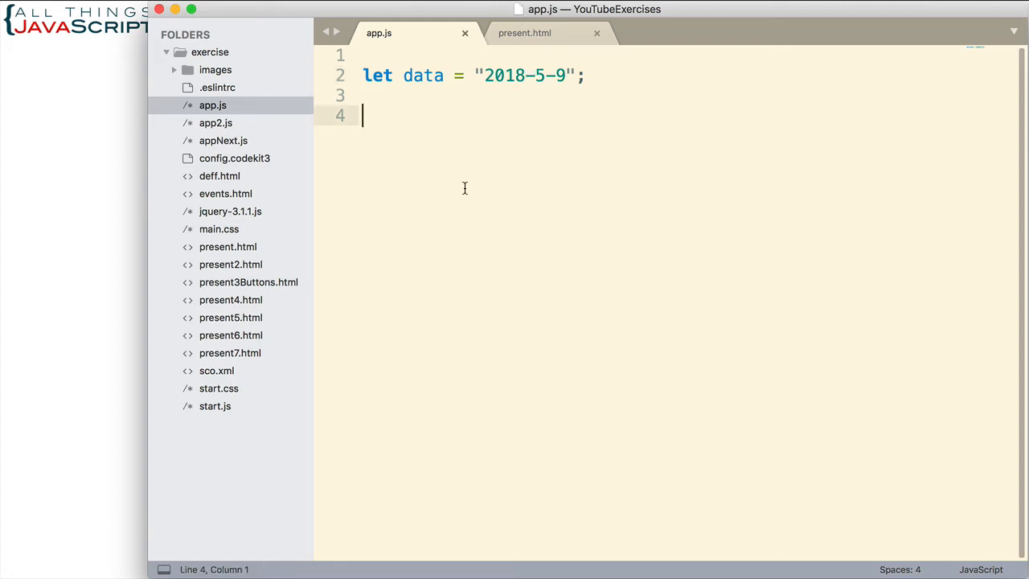
text(let)
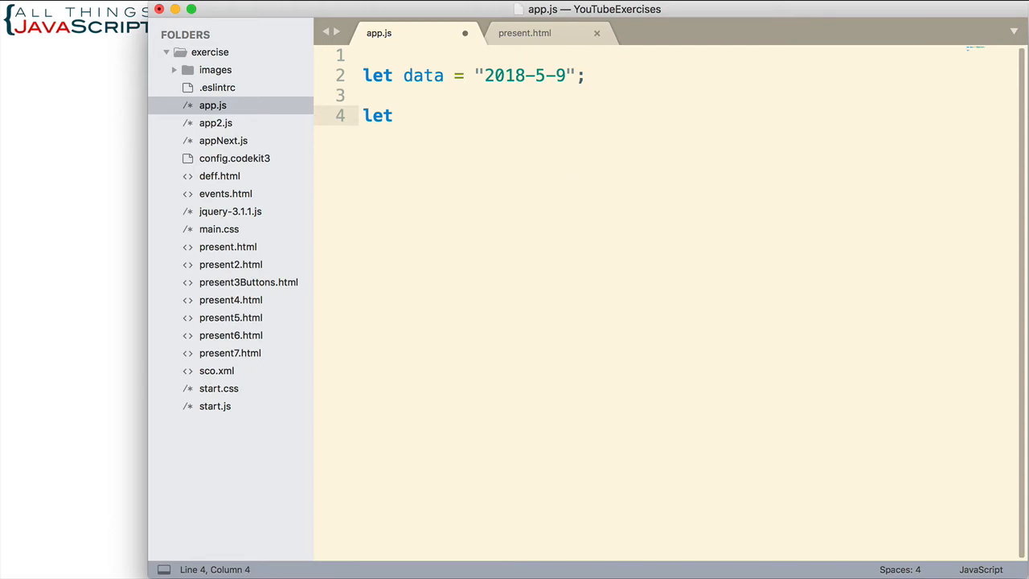
text(reg =)
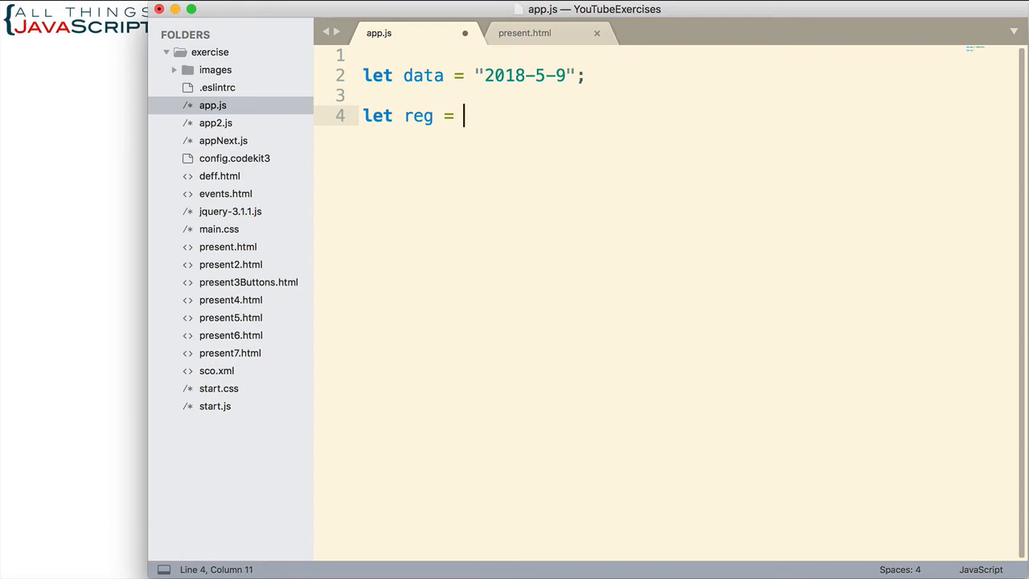
text(//)
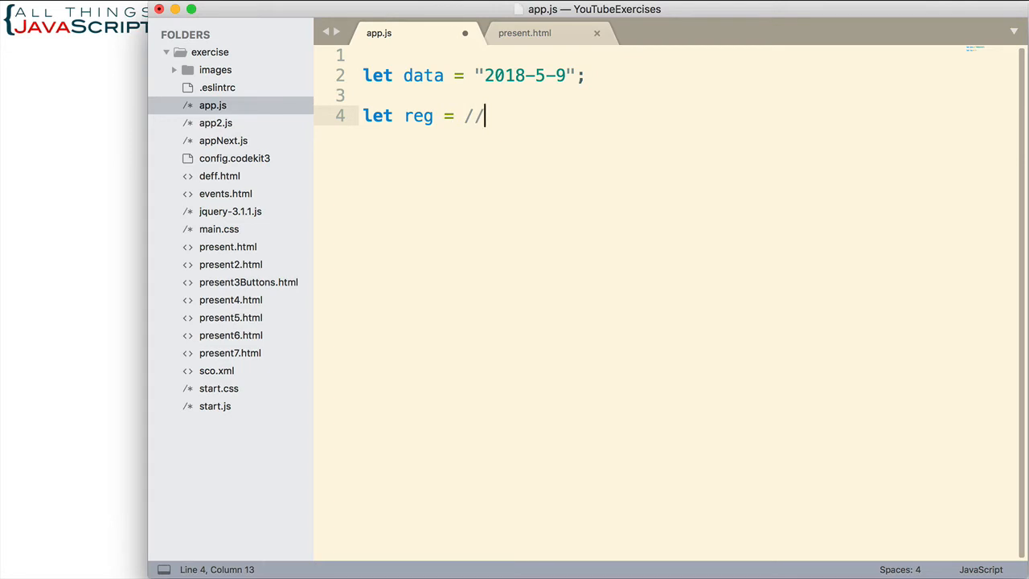
text(,)
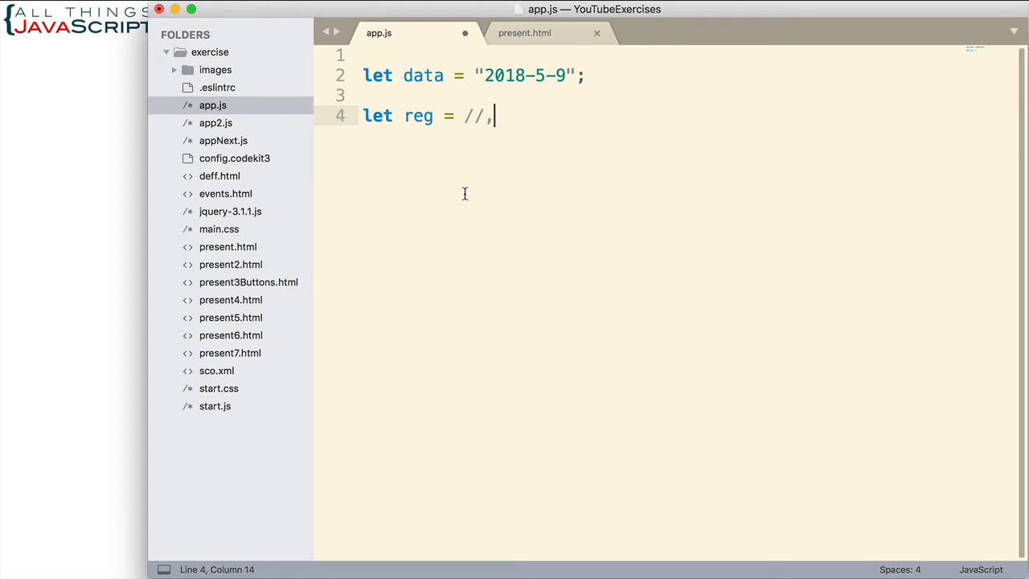
mouse_move(464, 190)
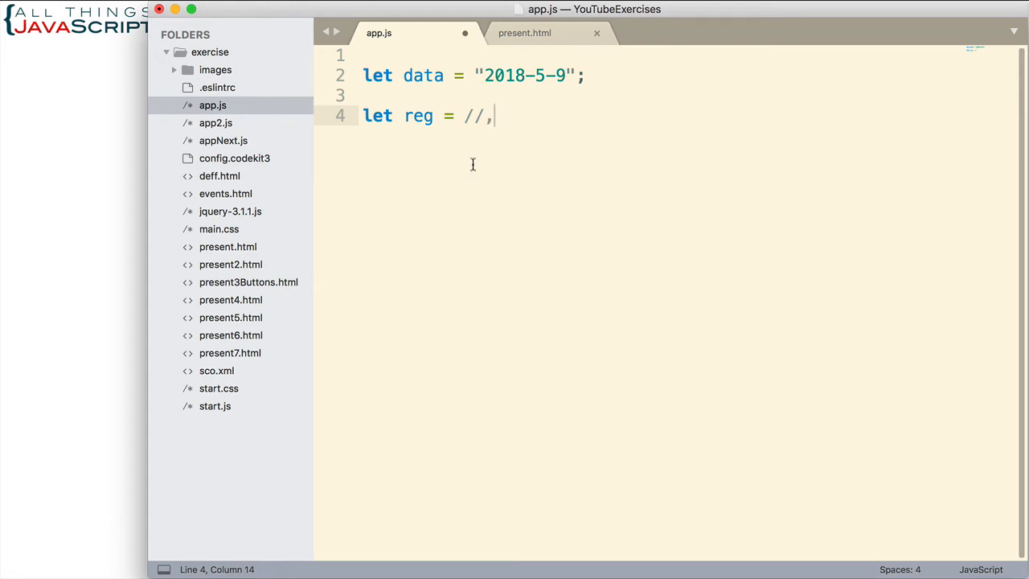
mouse_move(578, 240)
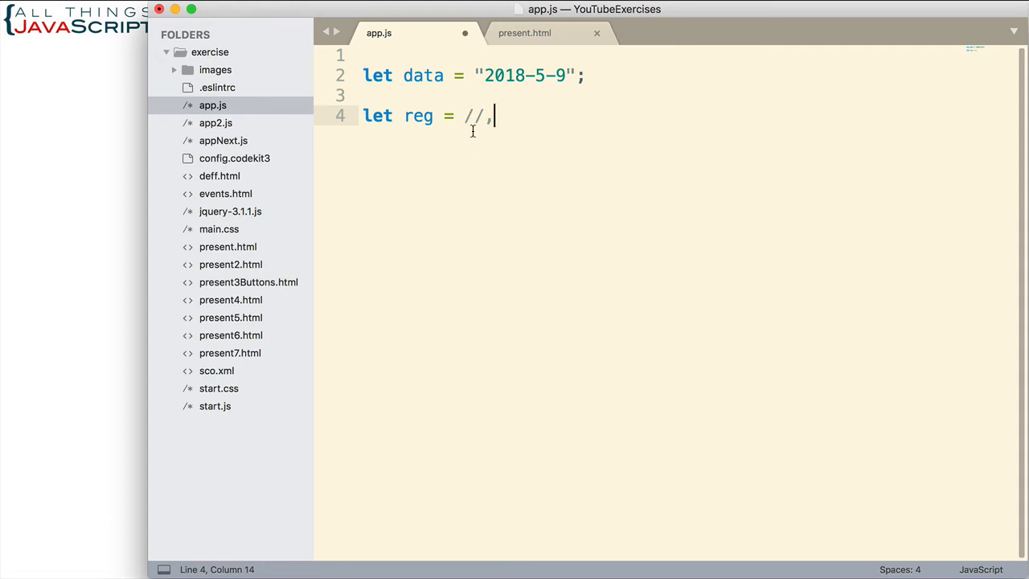
mouse_move(482, 84)
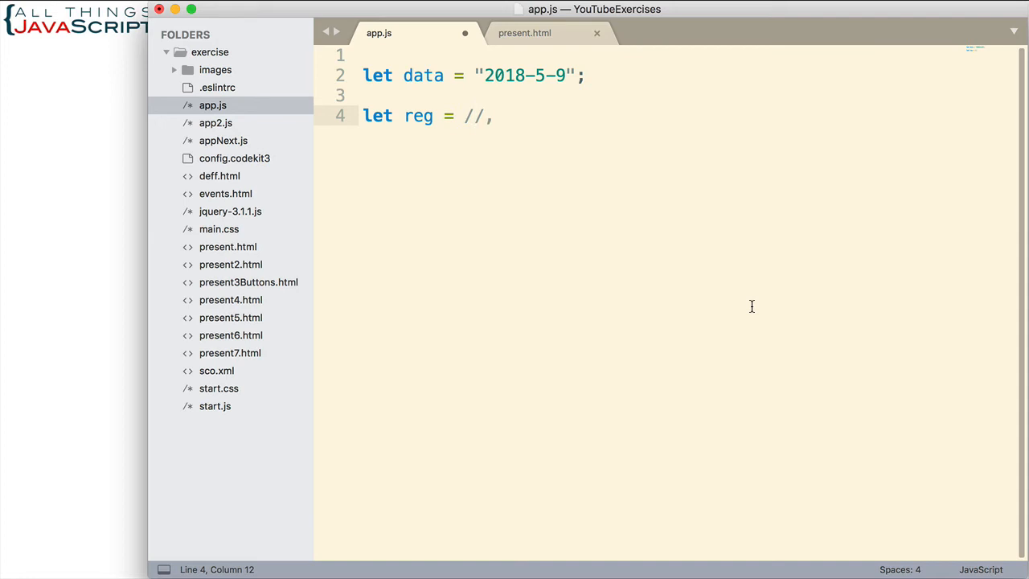
Write the pattern as /^()$/ with anchors and an empty capturing group.
text(^)
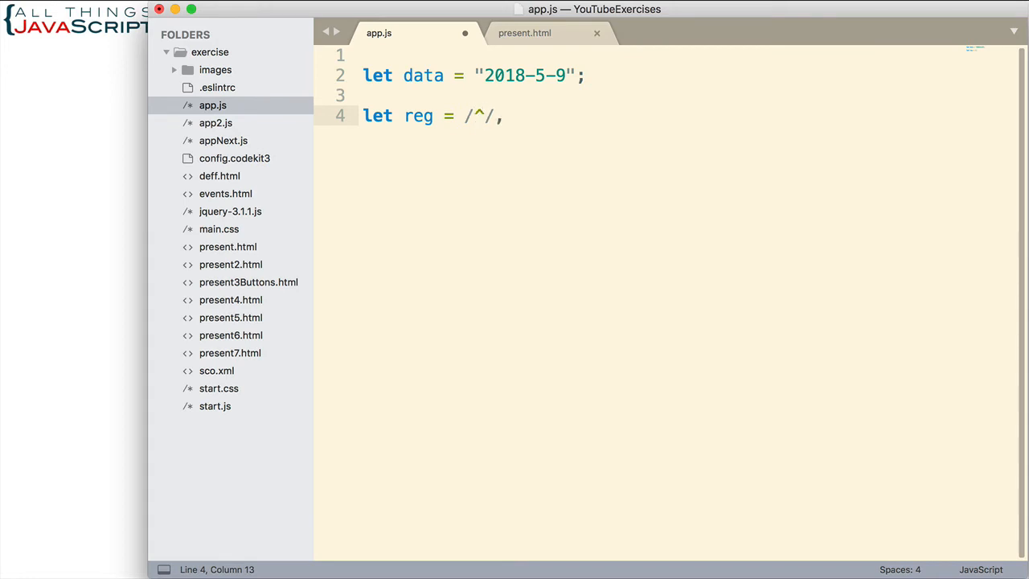
text($)
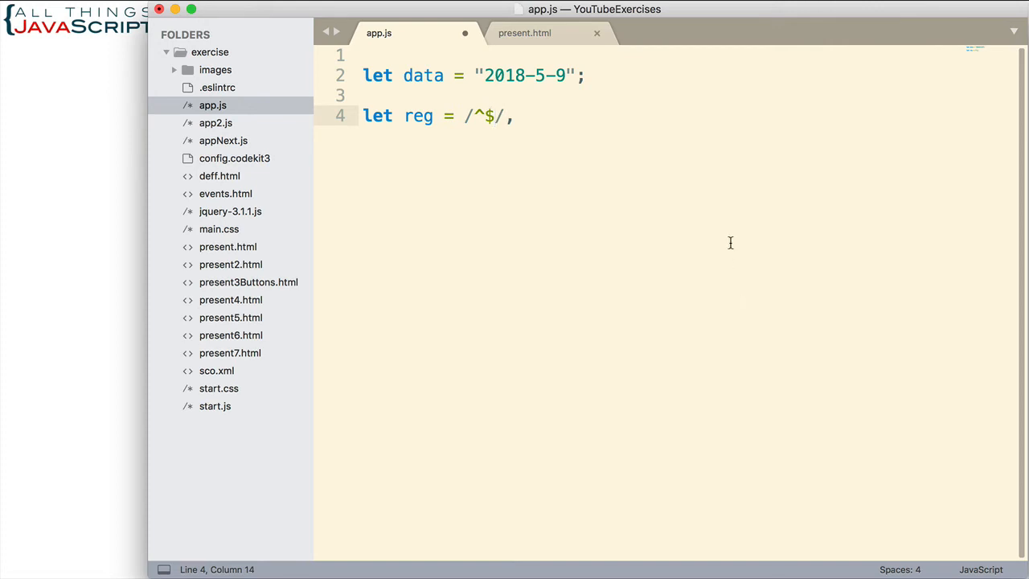
mouse_move(474, 112)
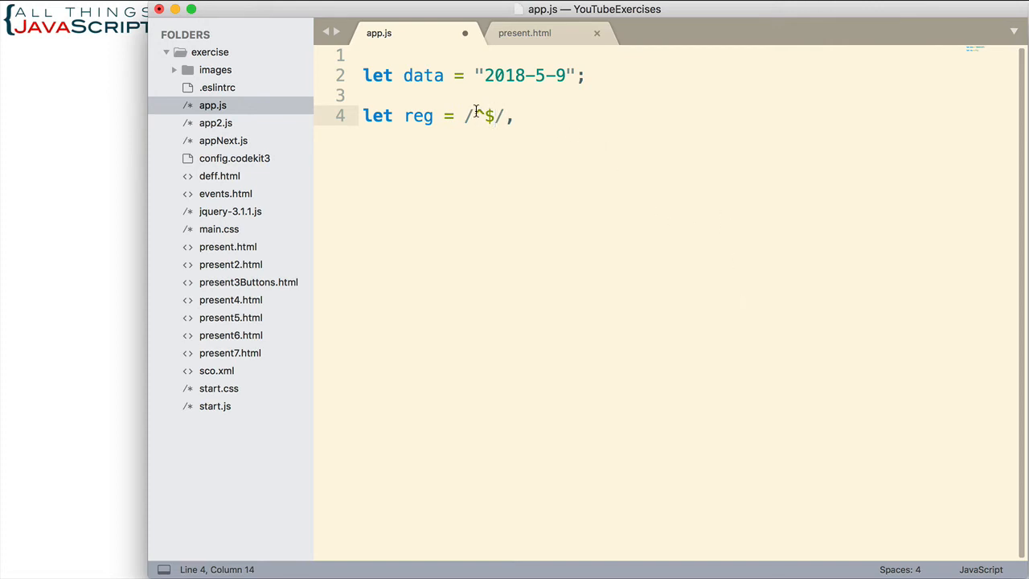
text(^)
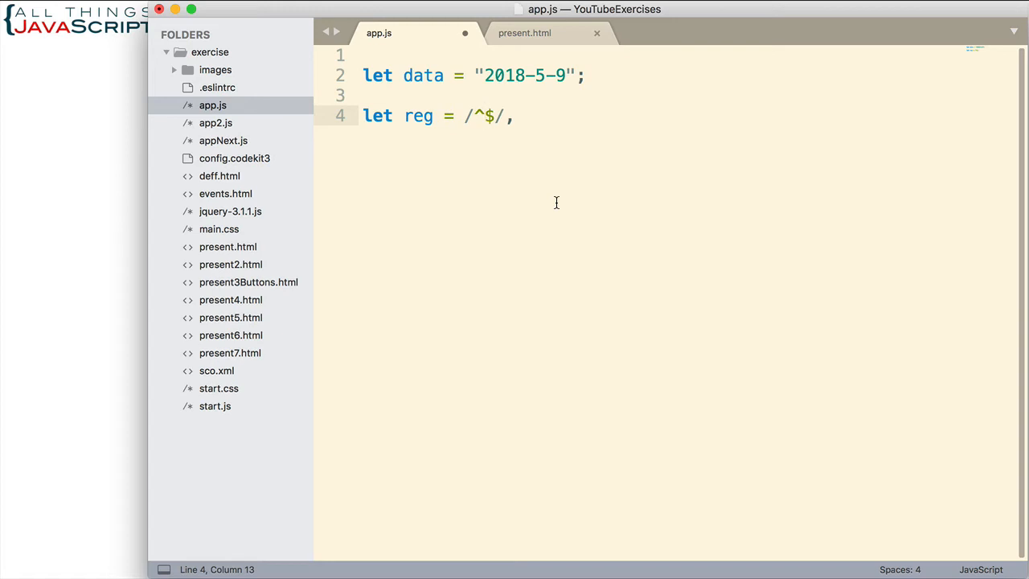
text(()
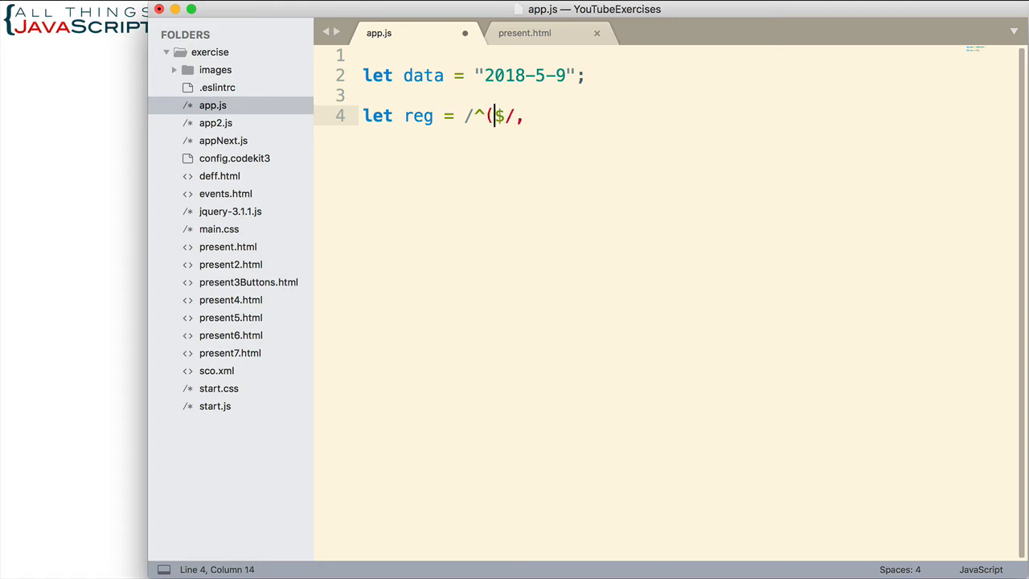
text())
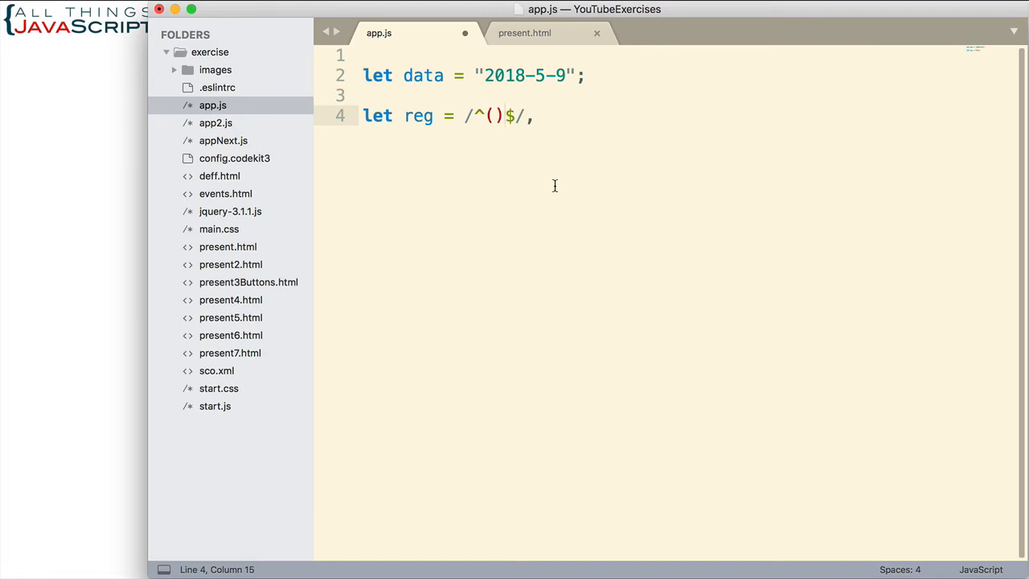
mouse_move(551, 180)
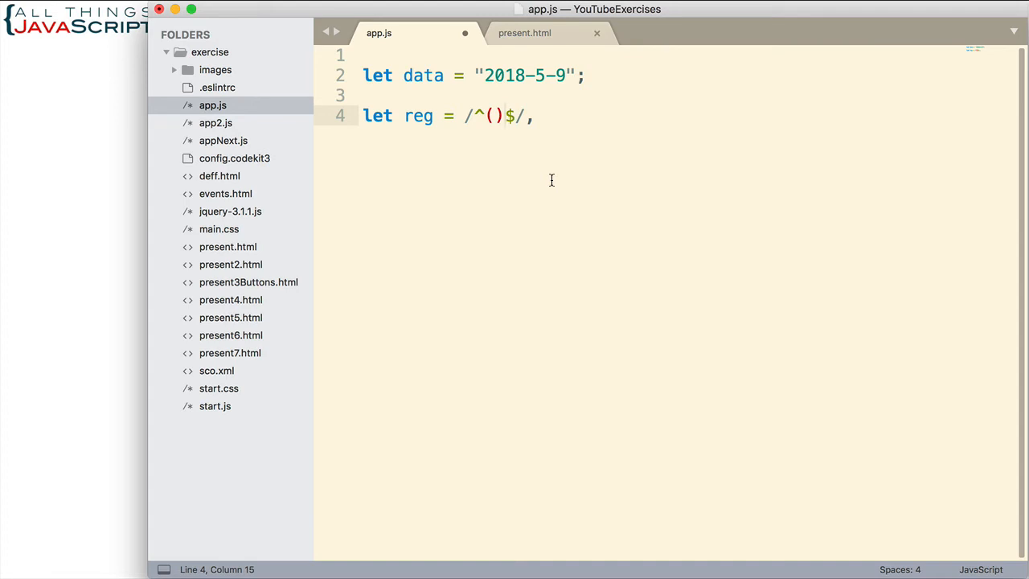
mouse_move(552, 185)
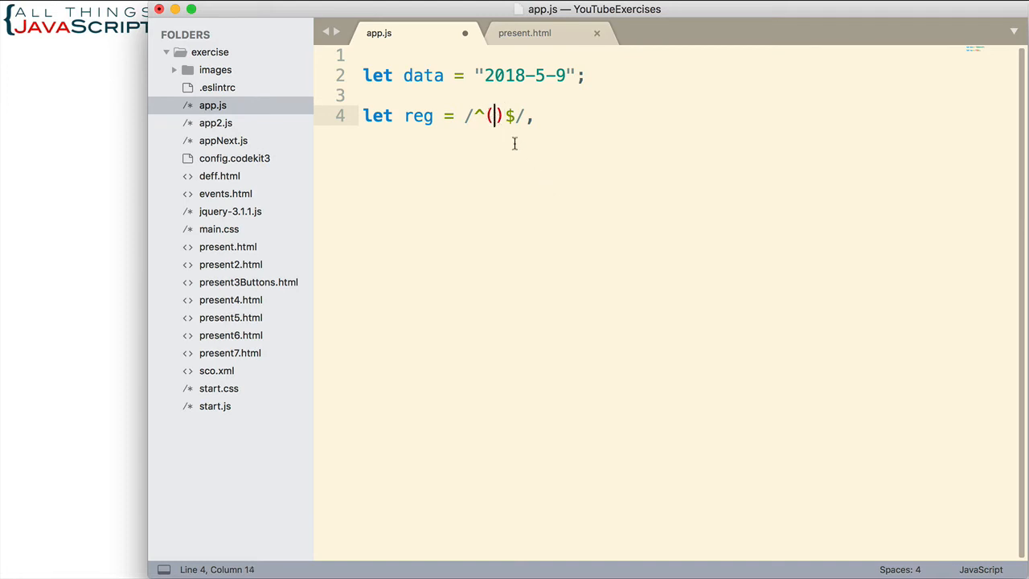
mouse_move(574, 205)
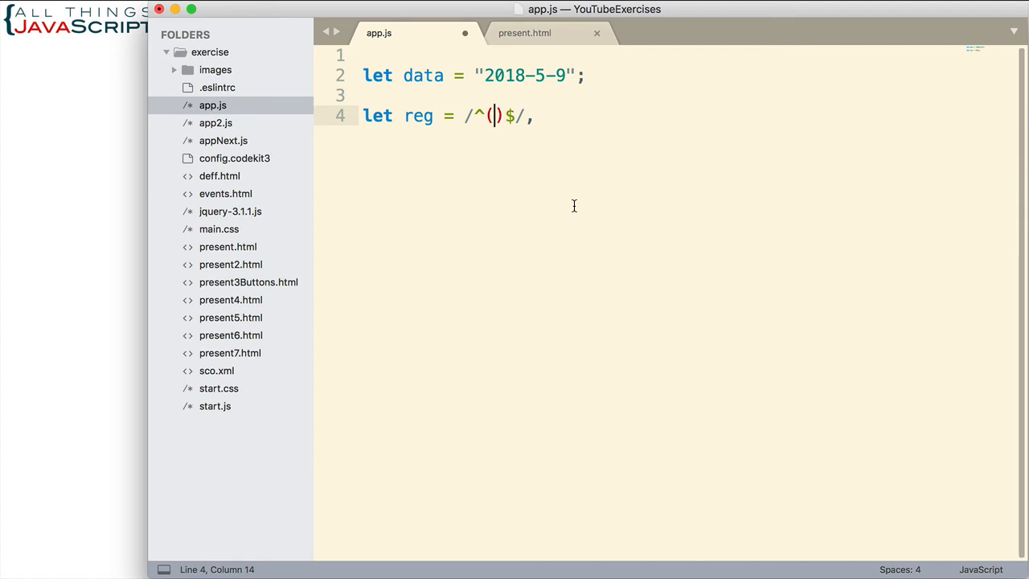
Capture the year as \d{4} and add a (\d{1,2}) group for the month.
text(\d)
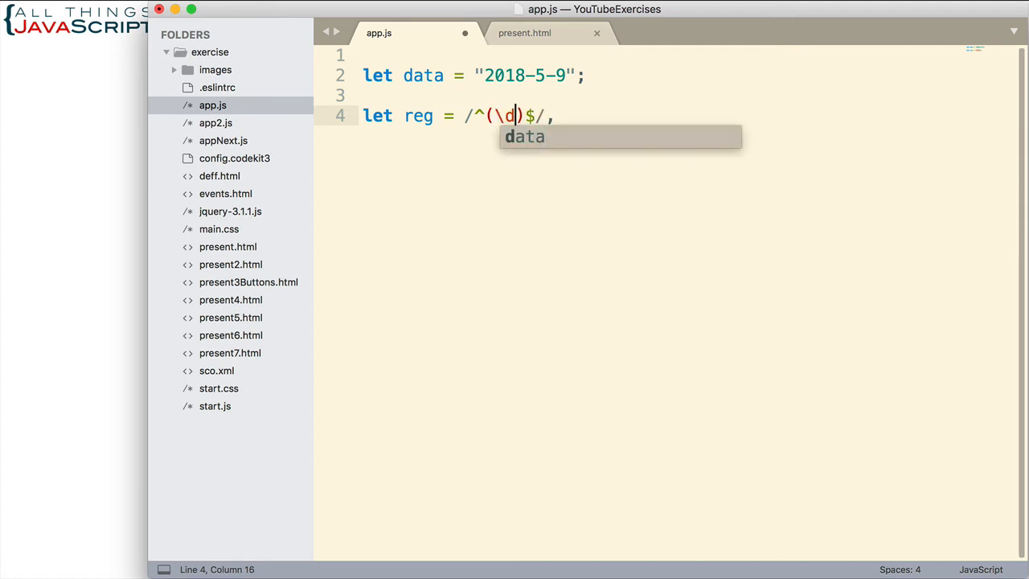
text({4)
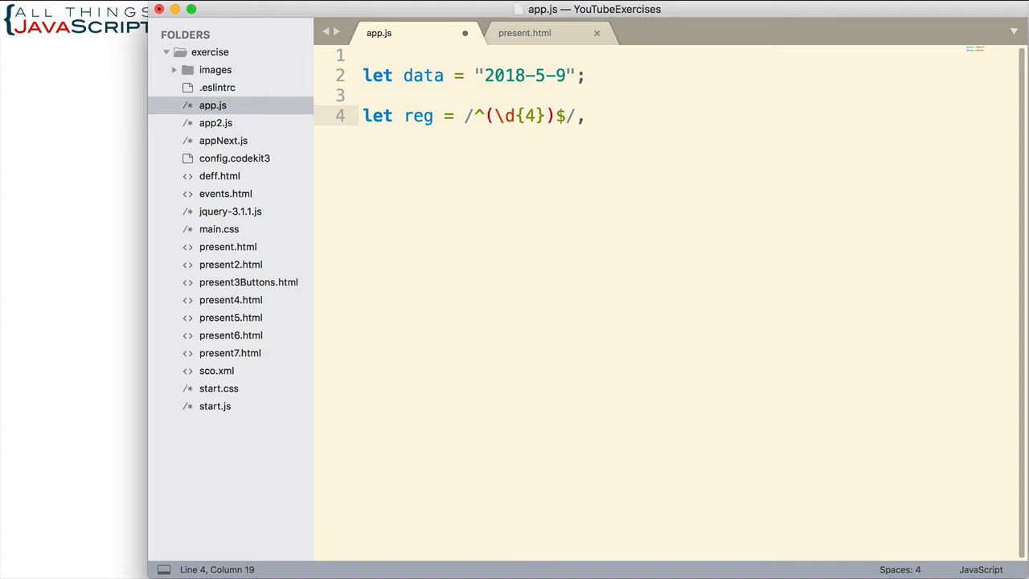
mouse_move(565, 170)
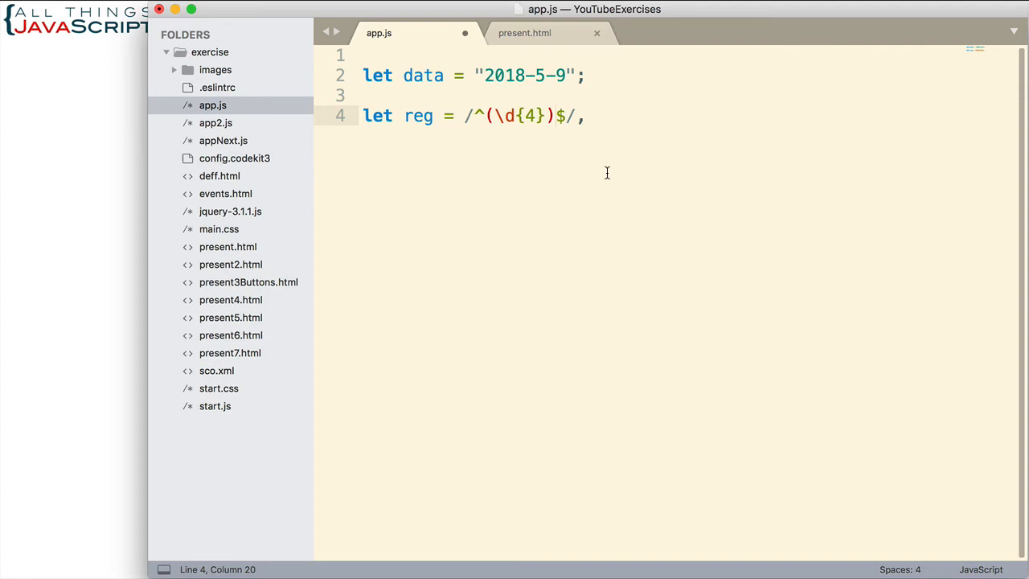
mouse_move(604, 164)
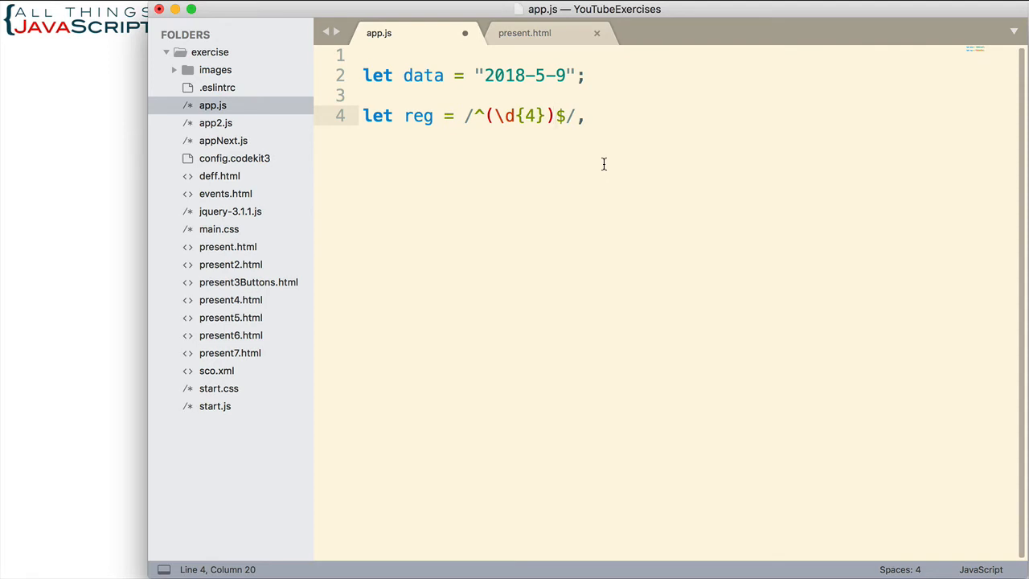
text(()
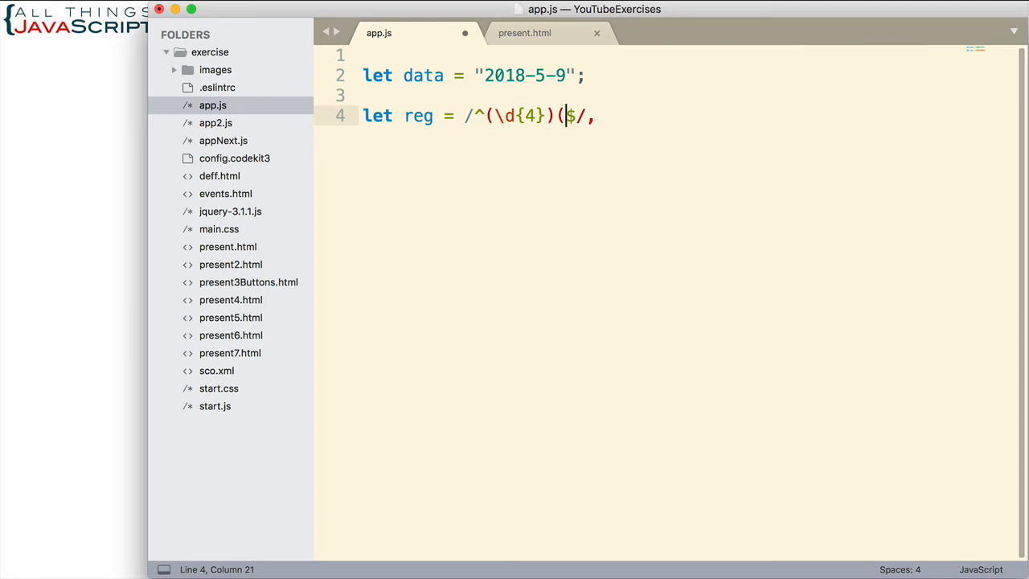
text(\d)
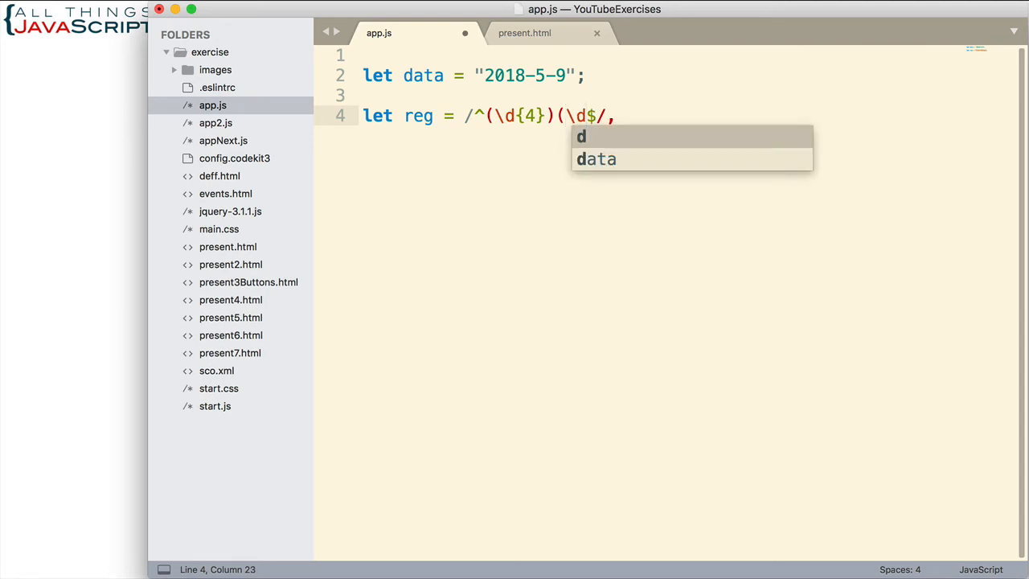
text({1,2)
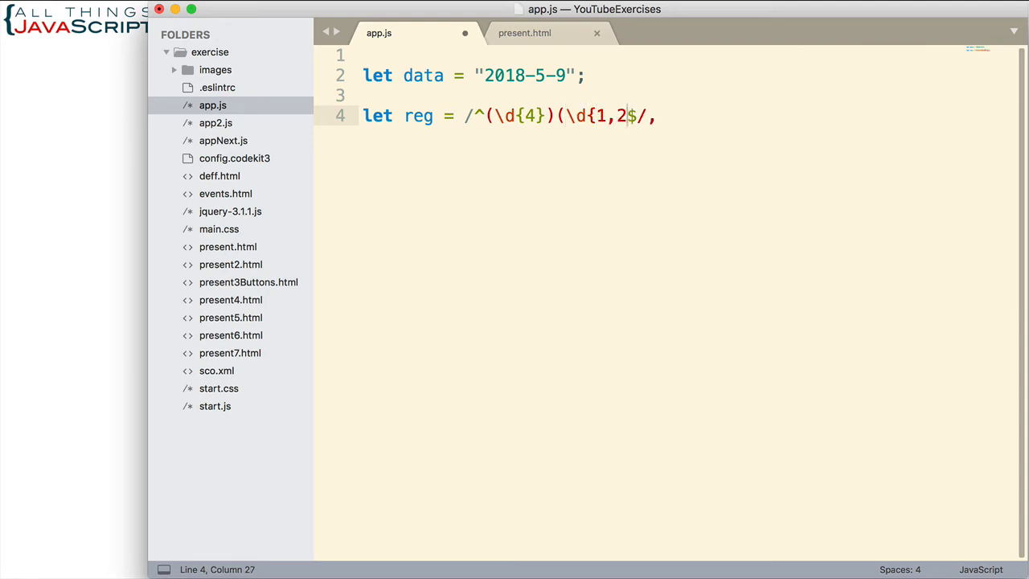
text(})(\)
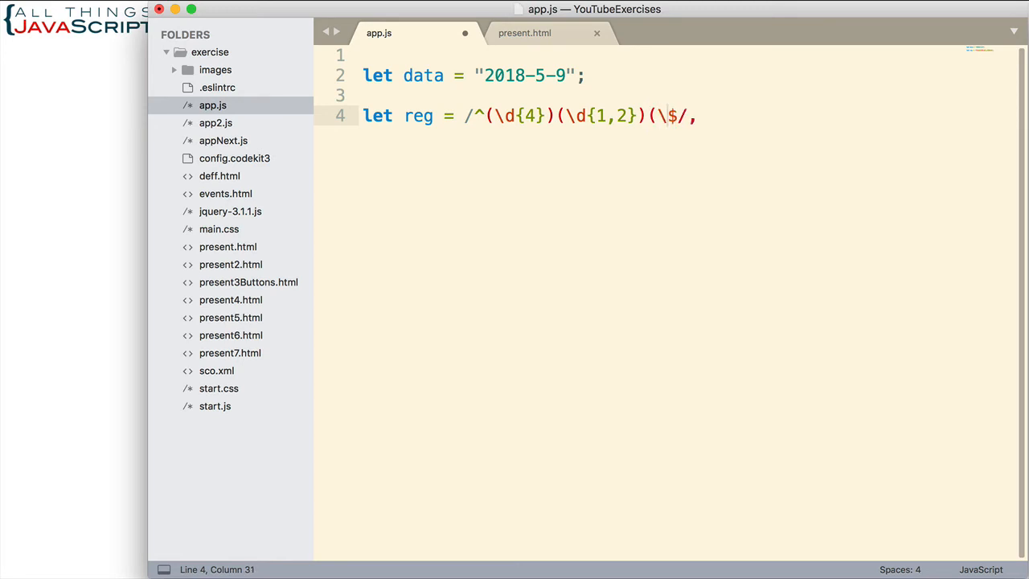
Add a second (\d{1,2}) group for the day before the $ anchor.
text(d)
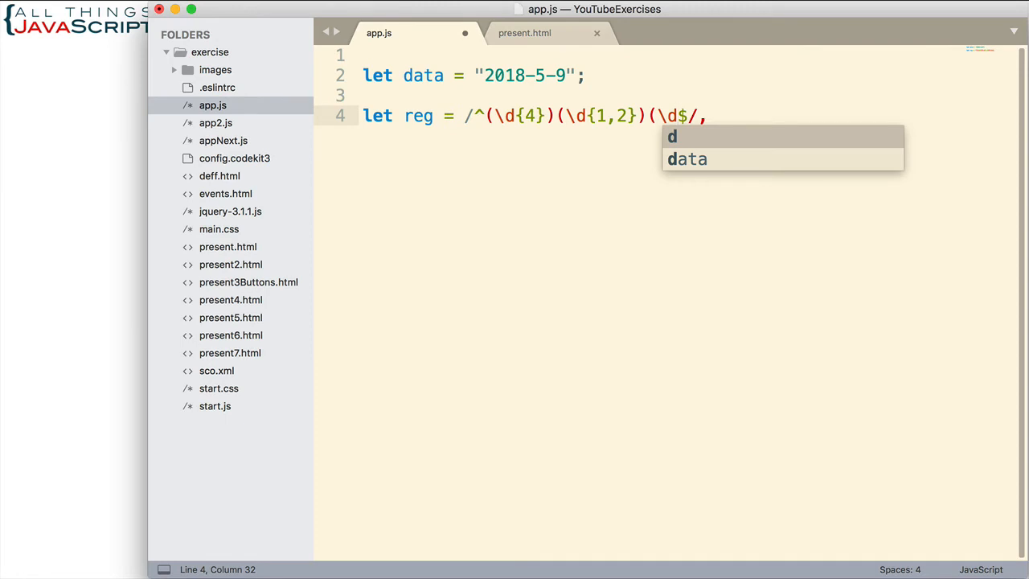
text({1,)
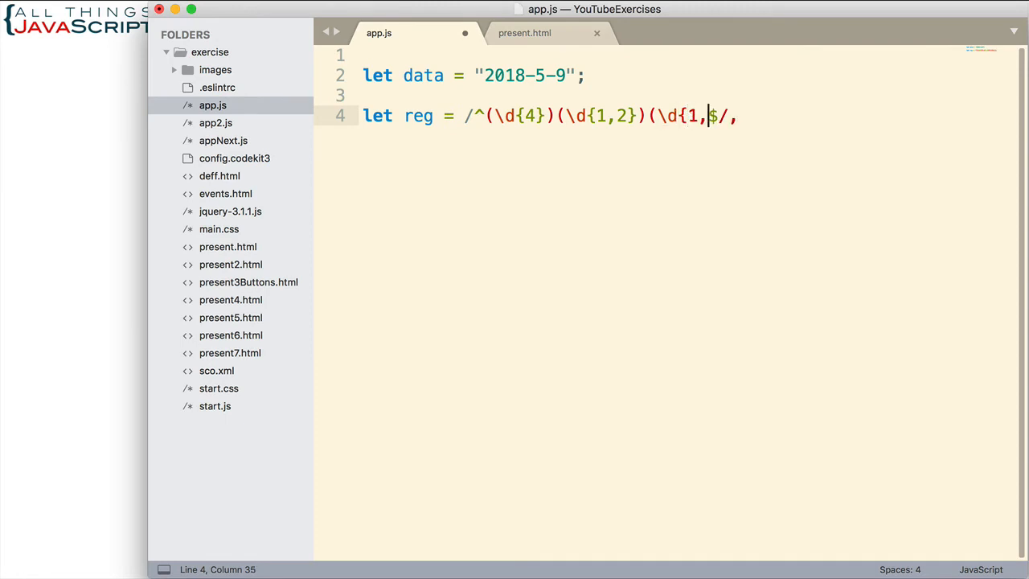
text(2})
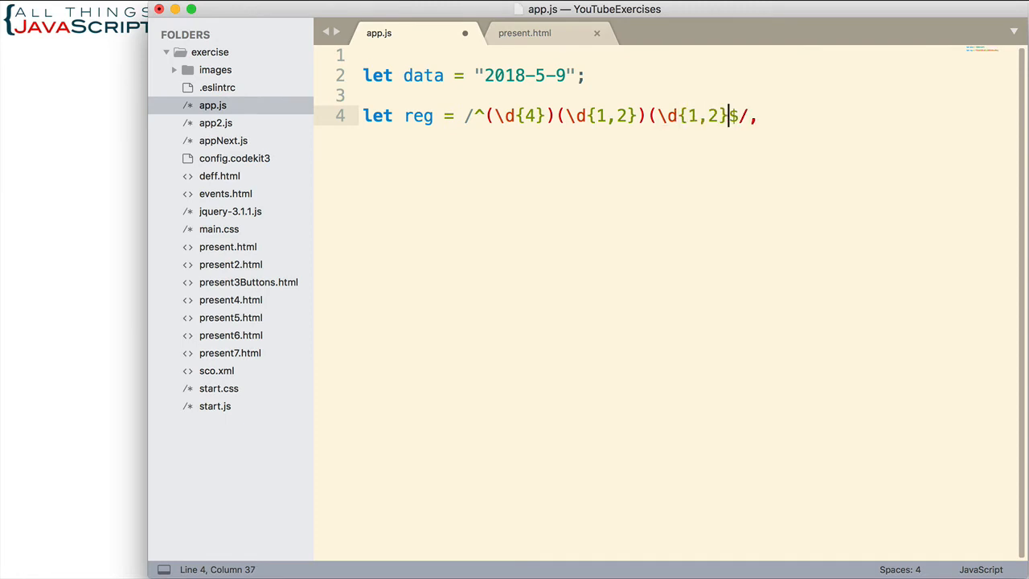
text())
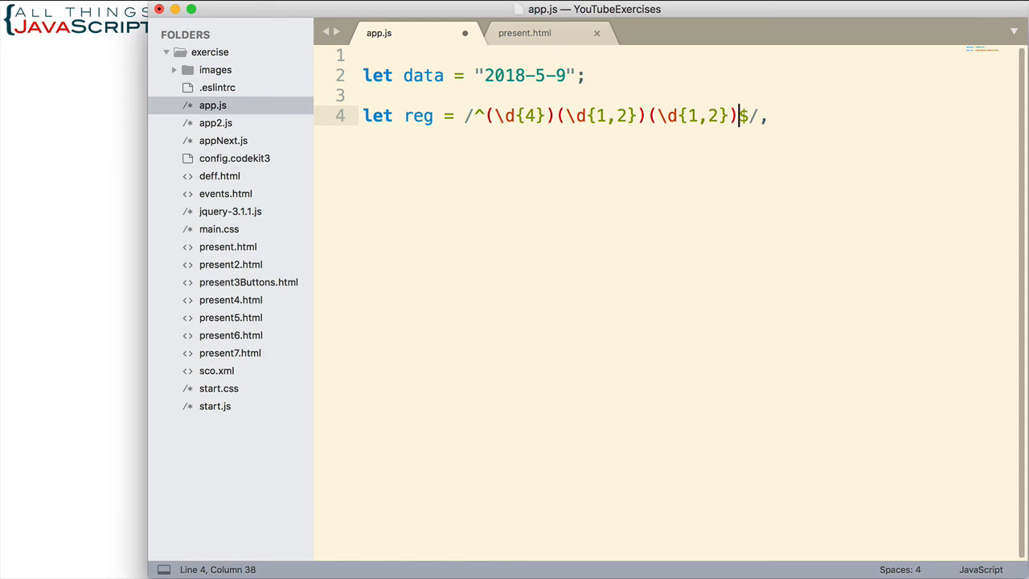
mouse_move(566, 196)
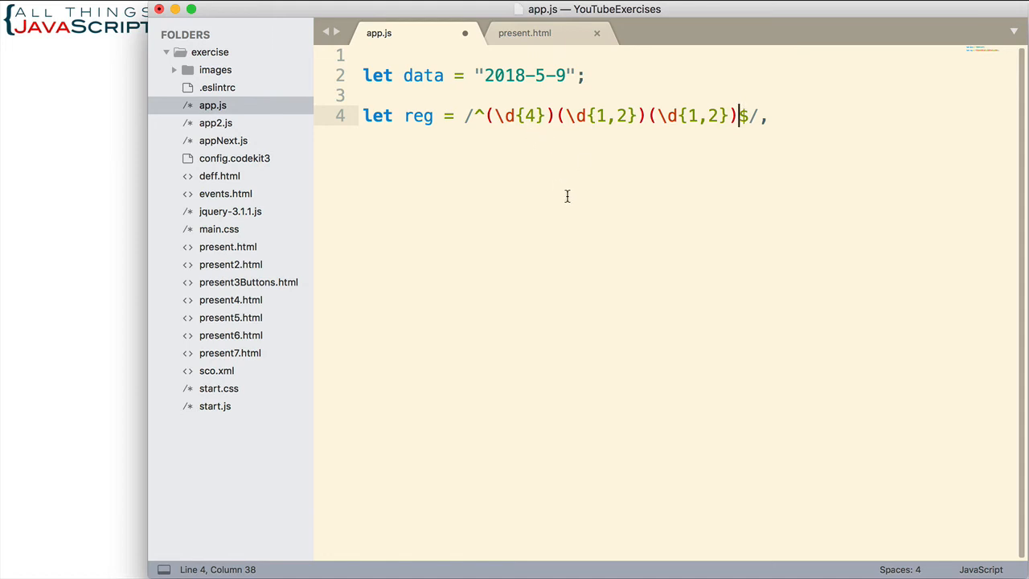
mouse_move(653, 140)
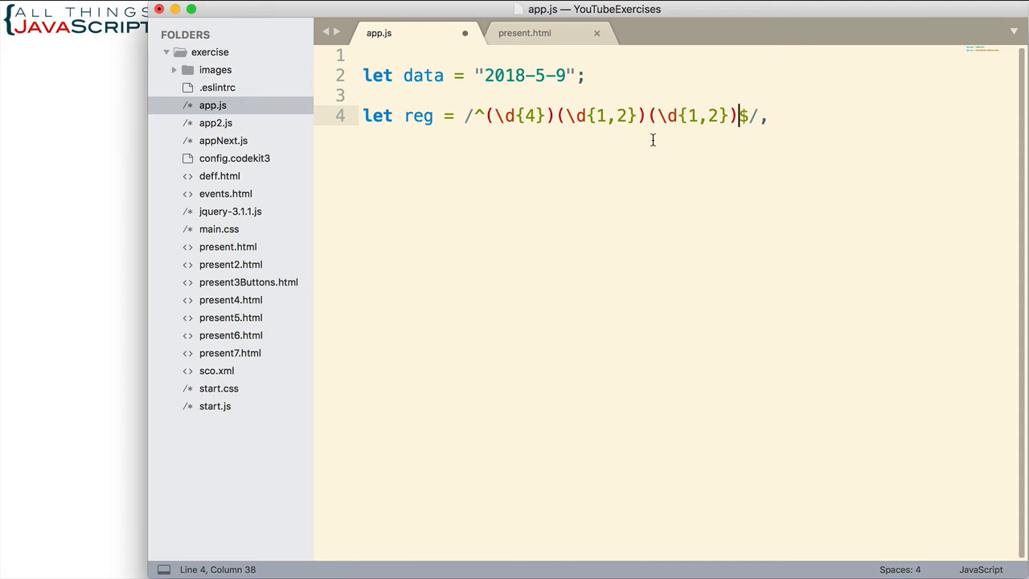
mouse_move(614, 119)
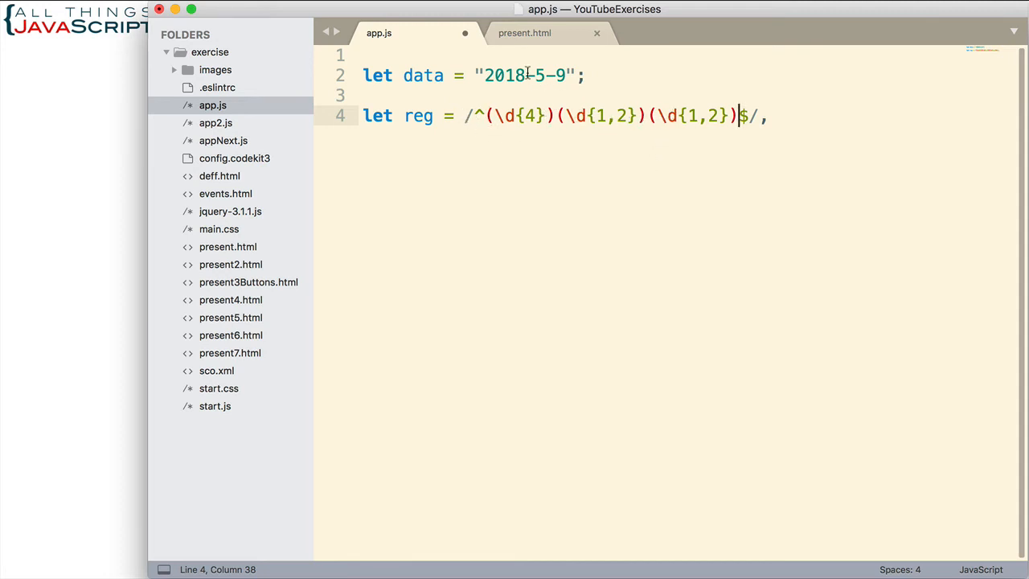
Insert a [-./] separator class after the year group and between the month and day groups.
click(555, 116)
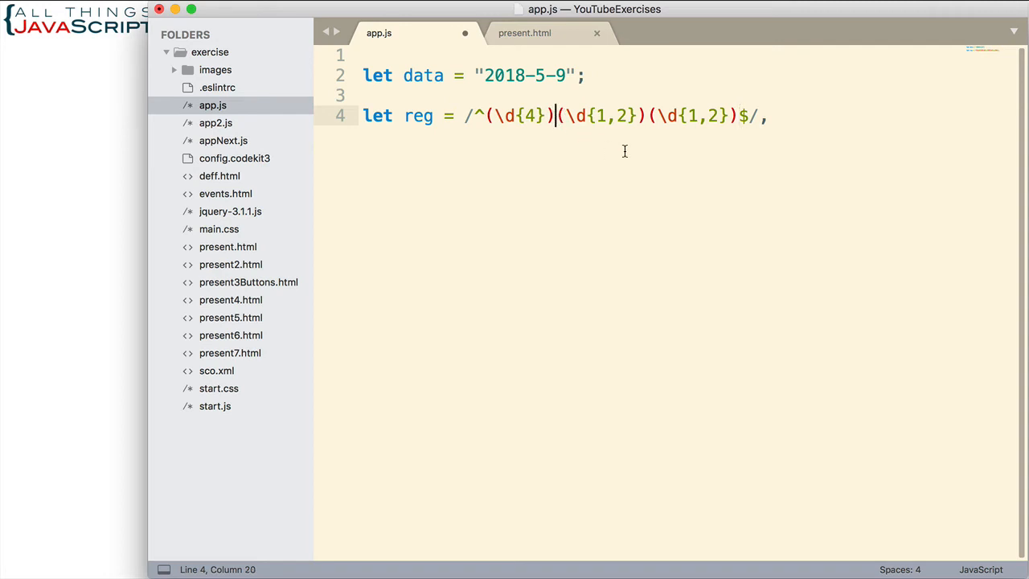
text([-./)
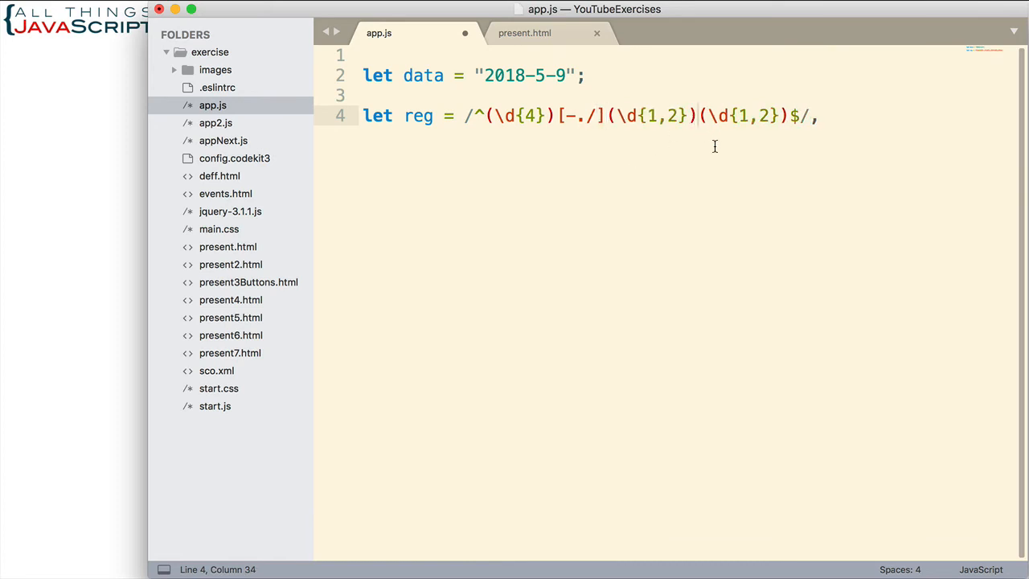
text([-./)
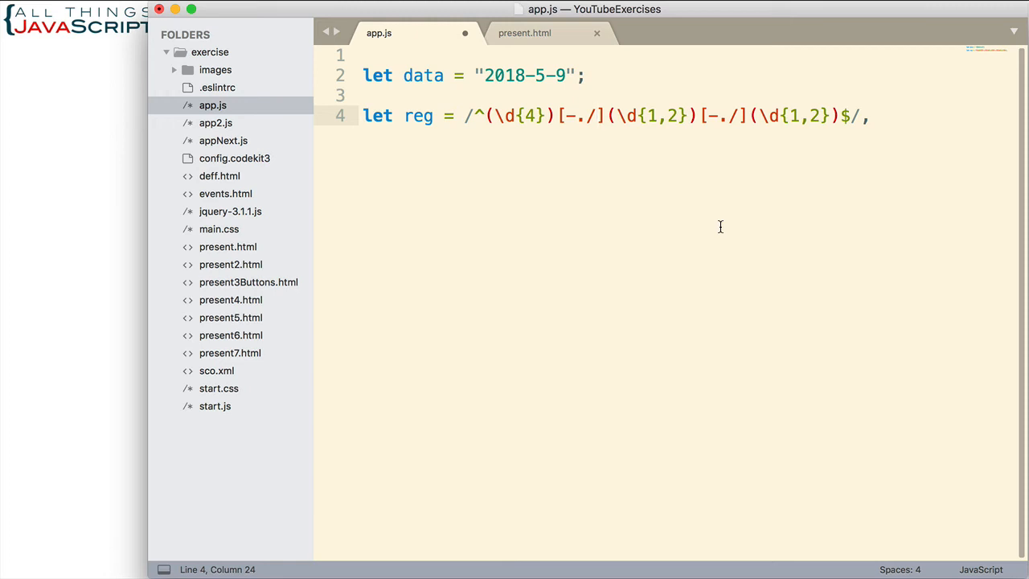
mouse_move(648, 170)
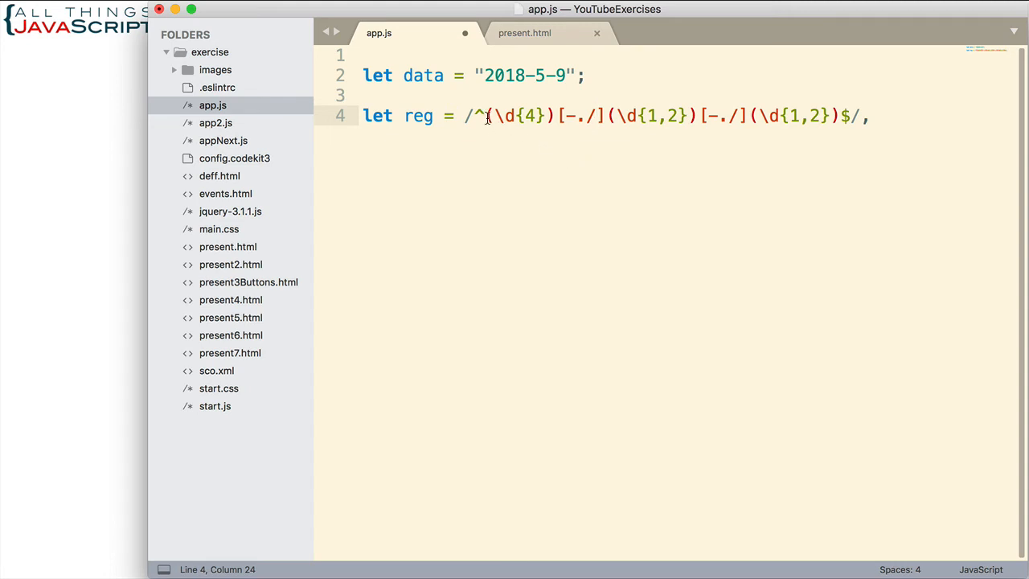
drag(485, 115, 554, 116)
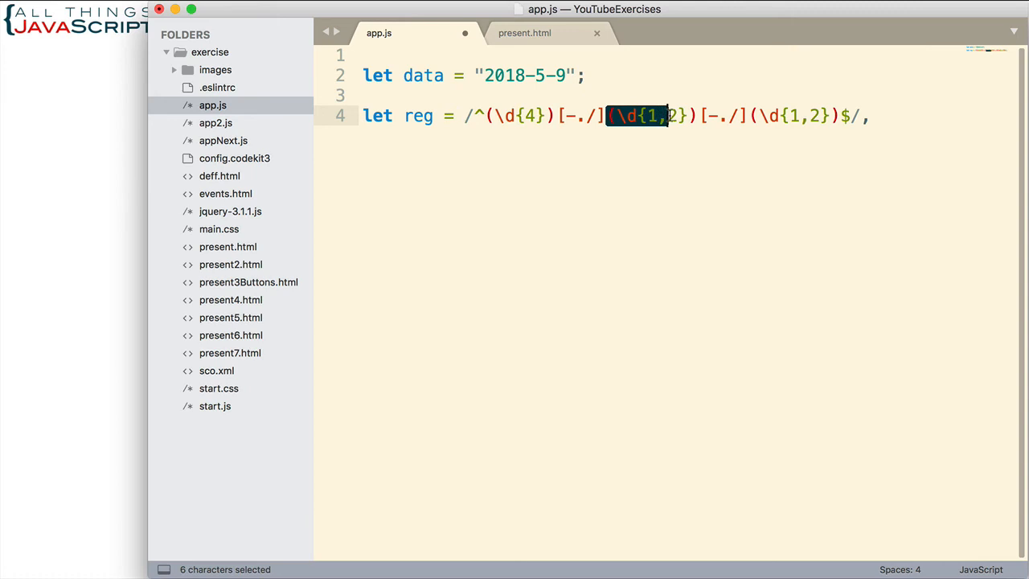
drag(666, 116, 692, 116)
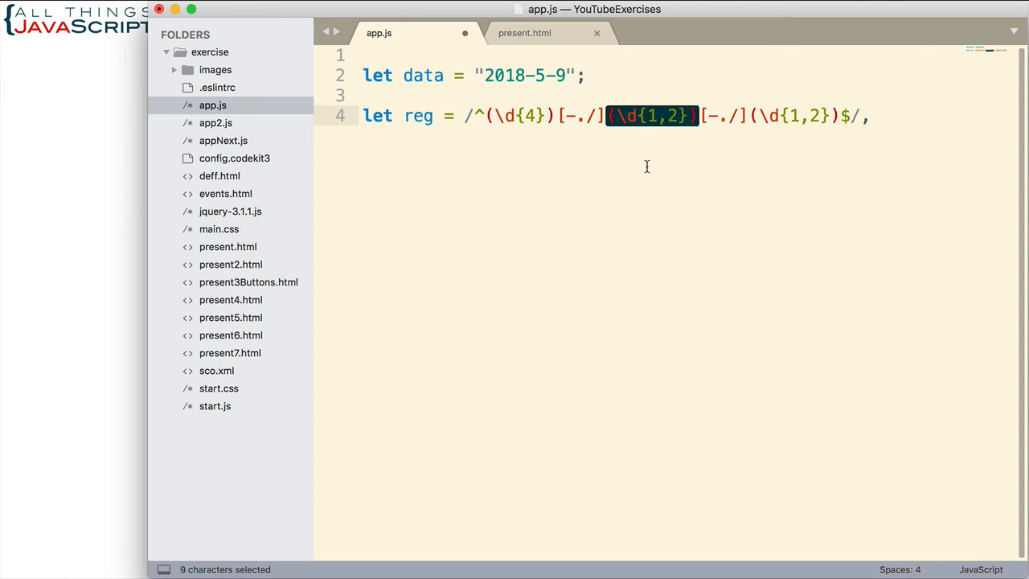
mouse_move(654, 147)
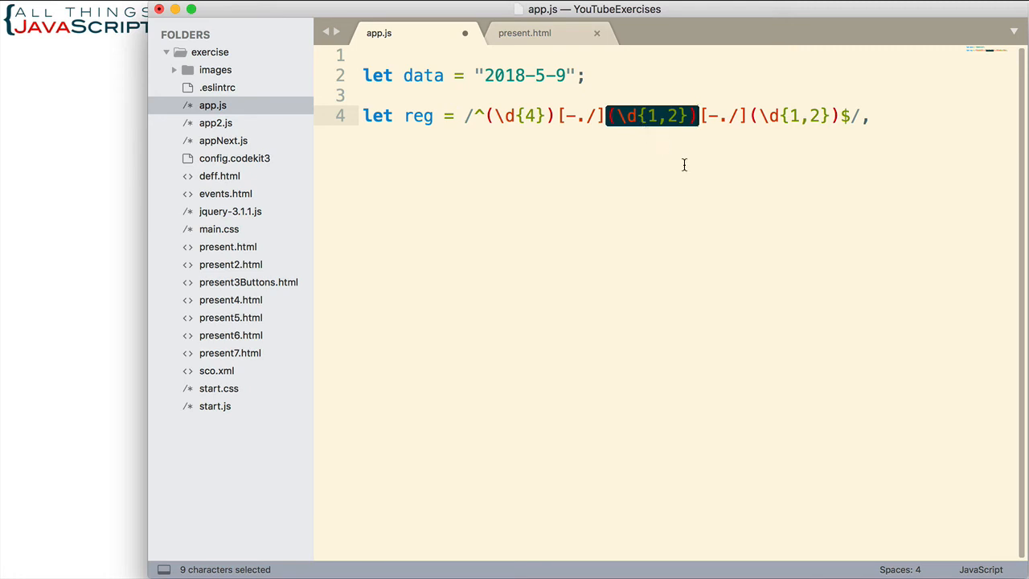
click(869, 115)
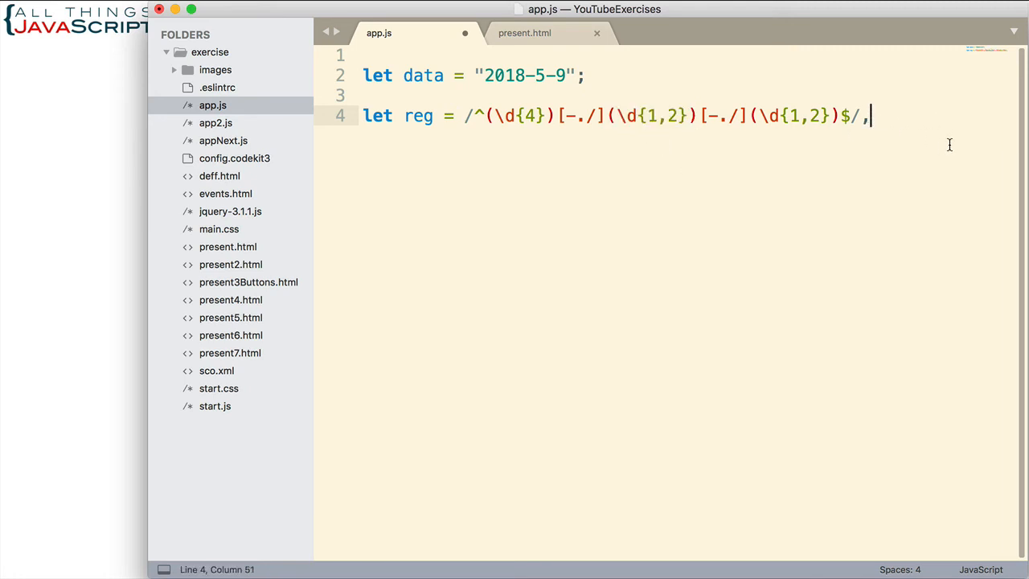
Write arr = reg.exec(data); on a new line and save app.js.
key(enter)
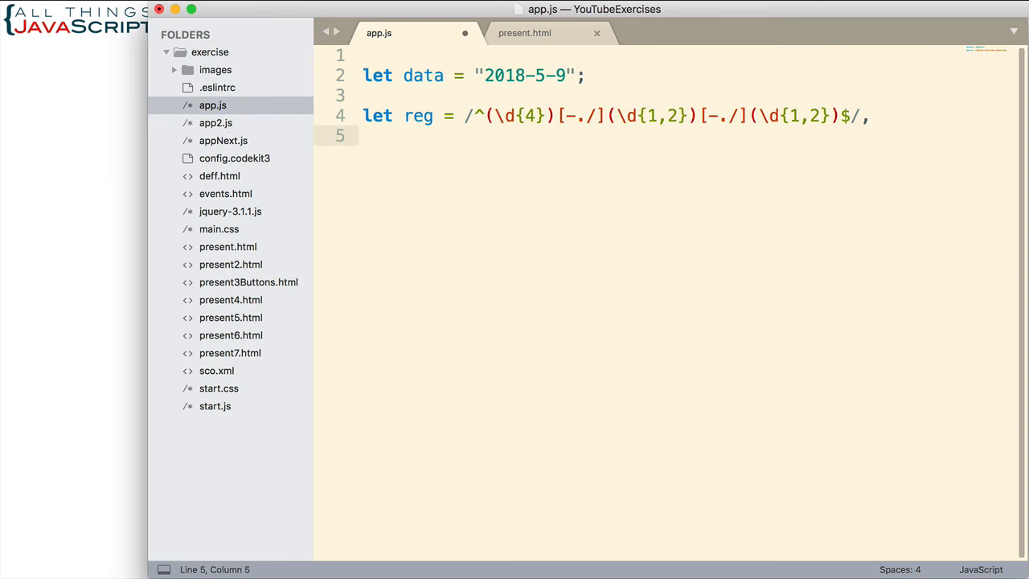
text(arr)
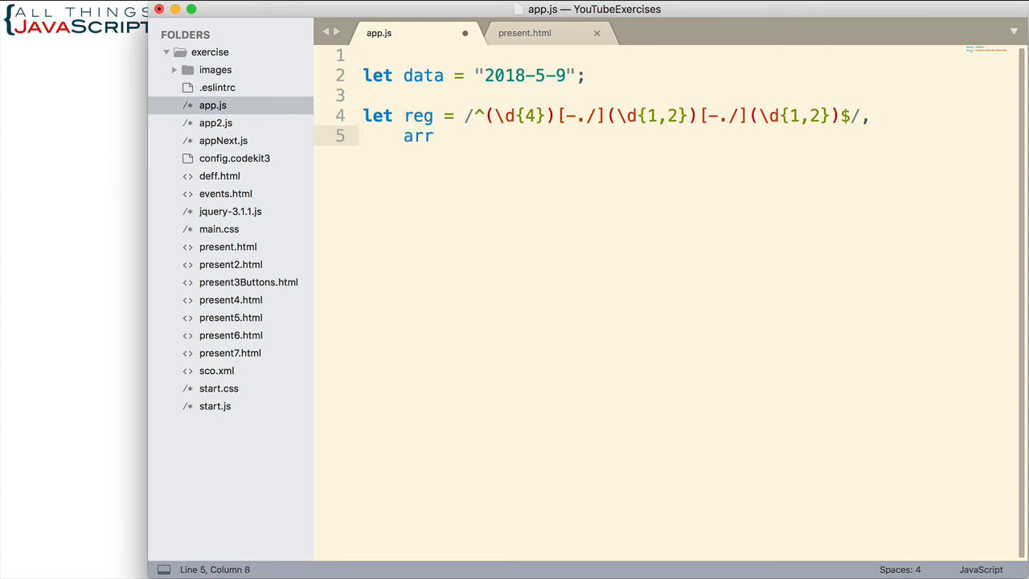
text(=)
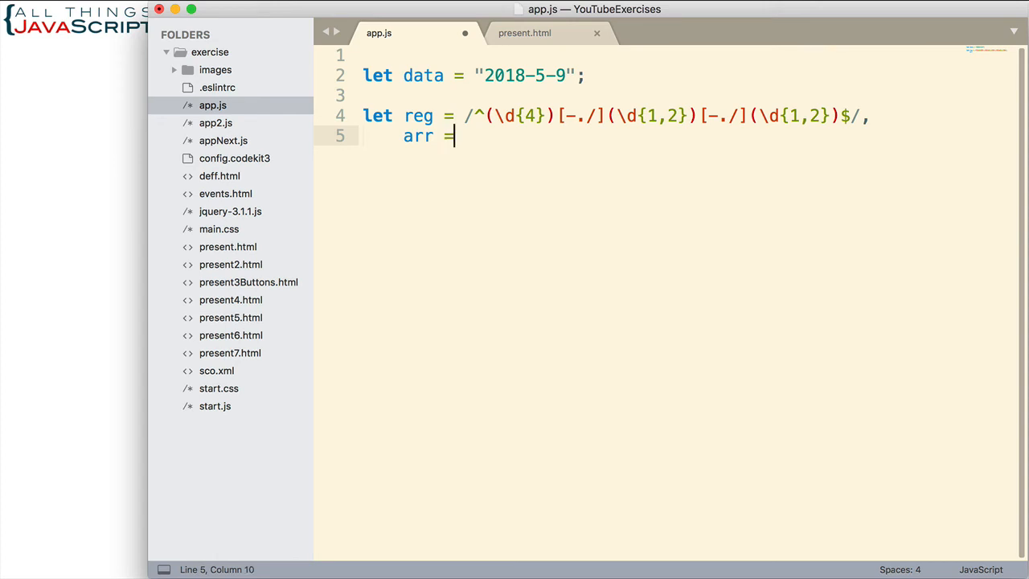
text(re)
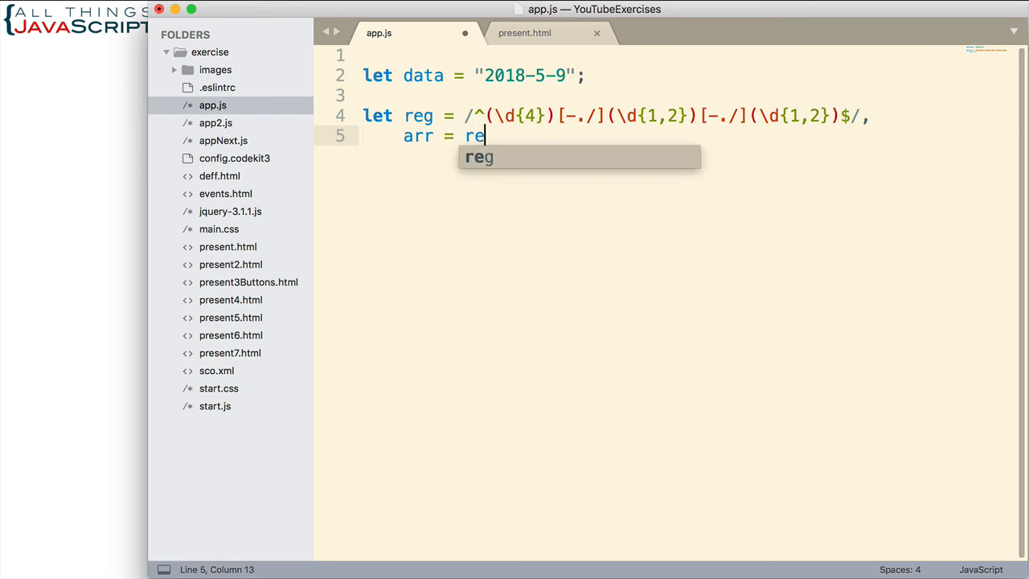
text(g.)
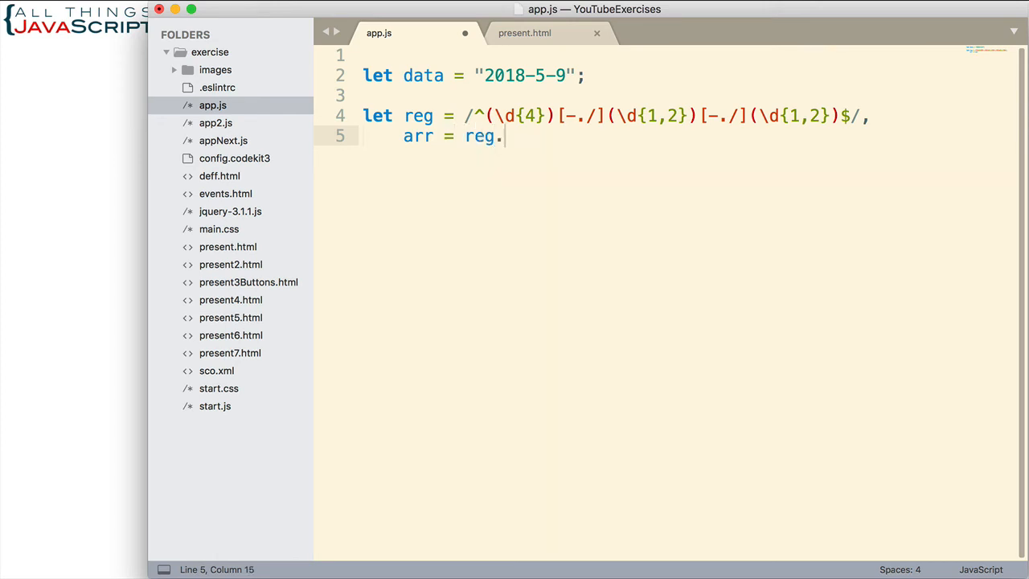
text(exec)
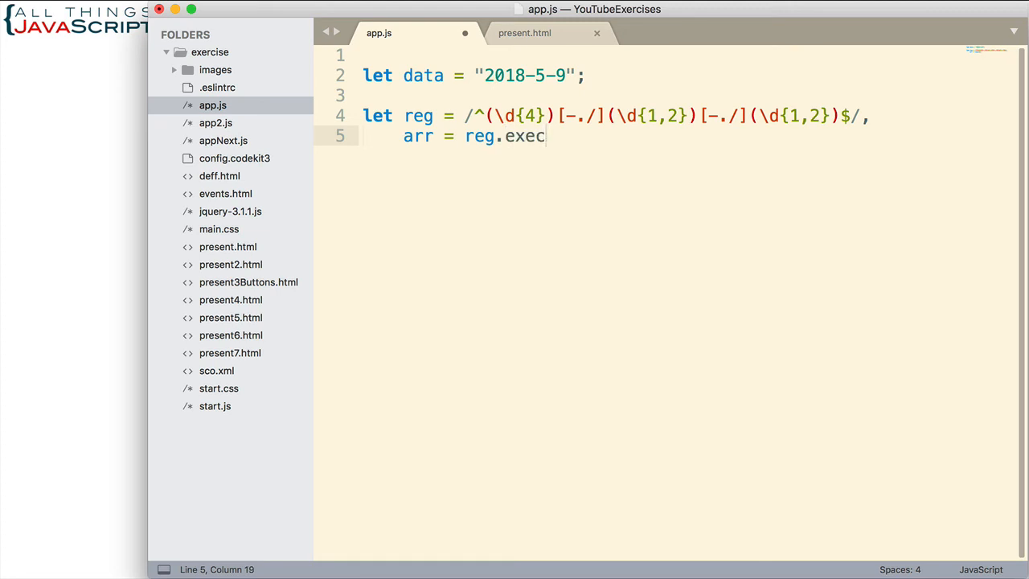
text(())
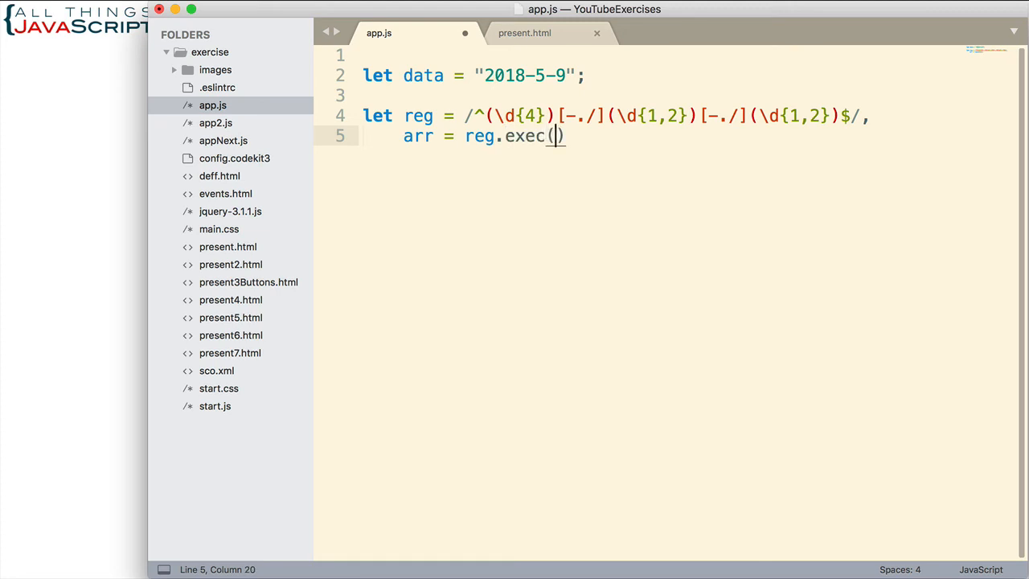
text(data)
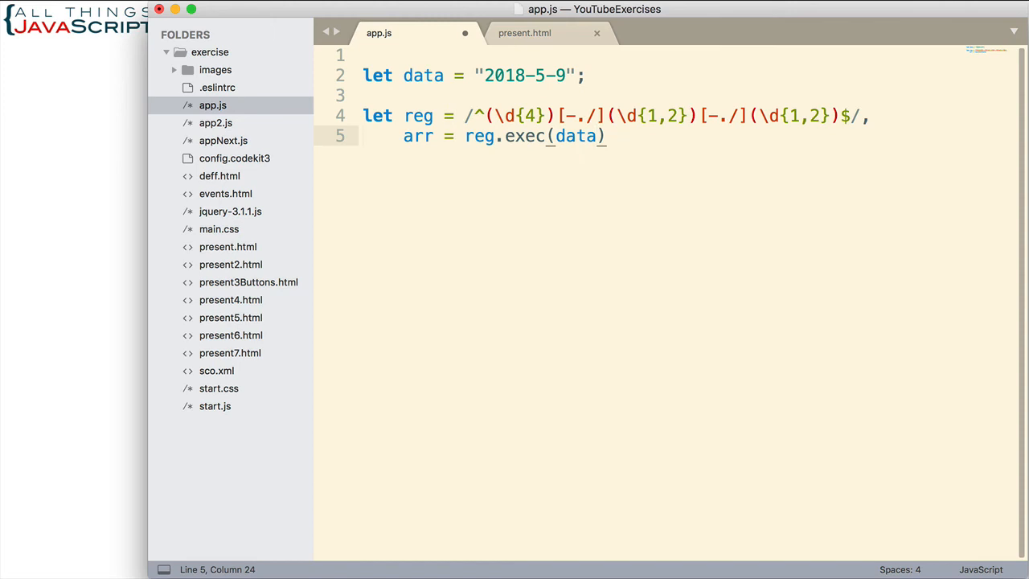
text(;)
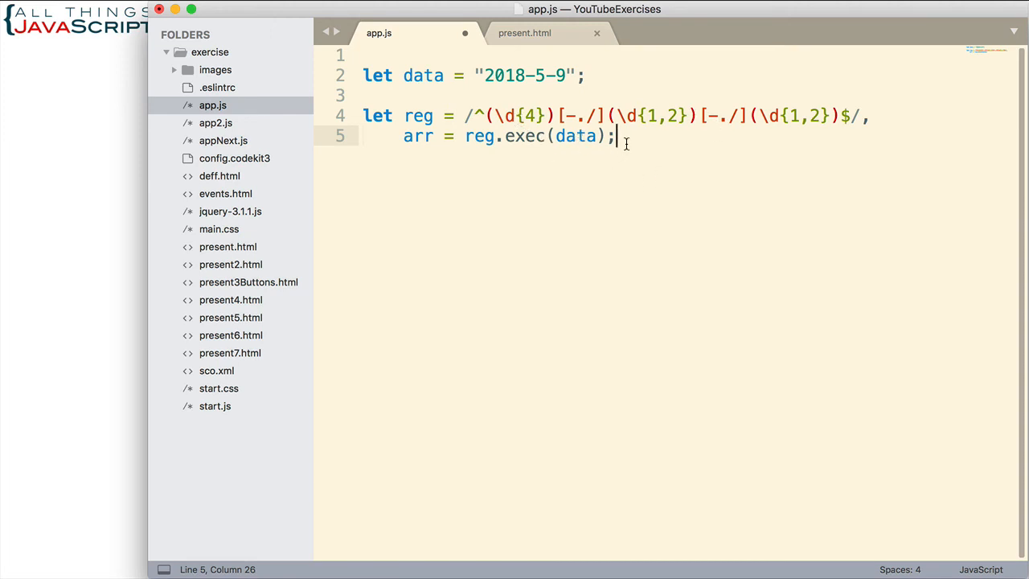
key(cmd+s)
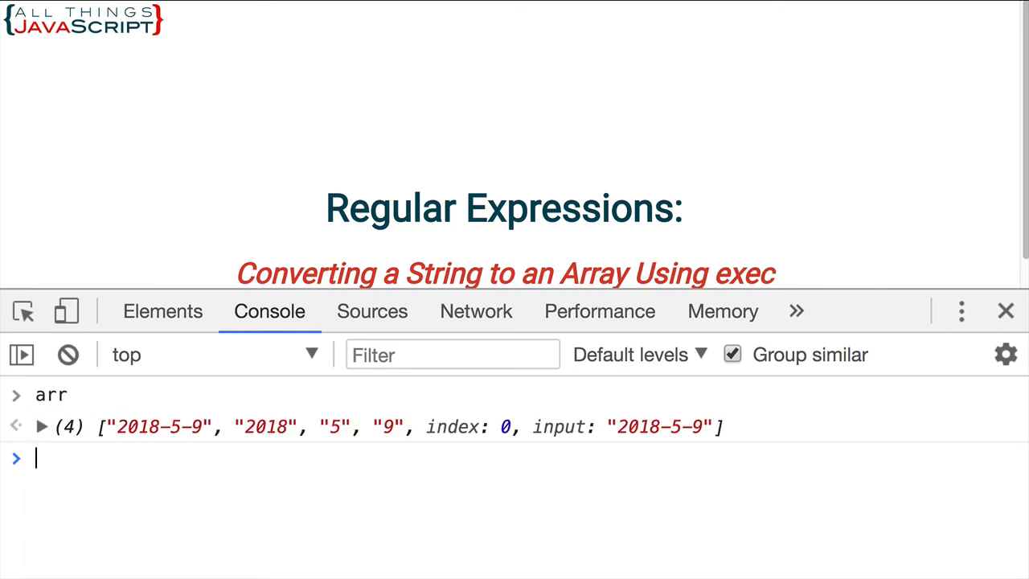
mouse_move(334, 448)
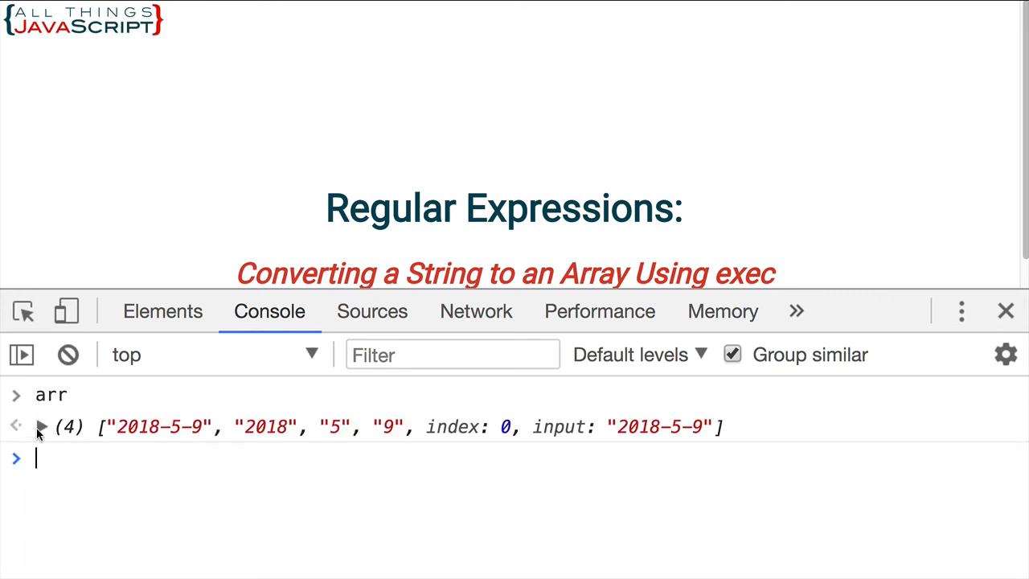
Expand the logged arr to list "2018-5-9", "2018", "5", "9" and length 4.
click(42, 426)
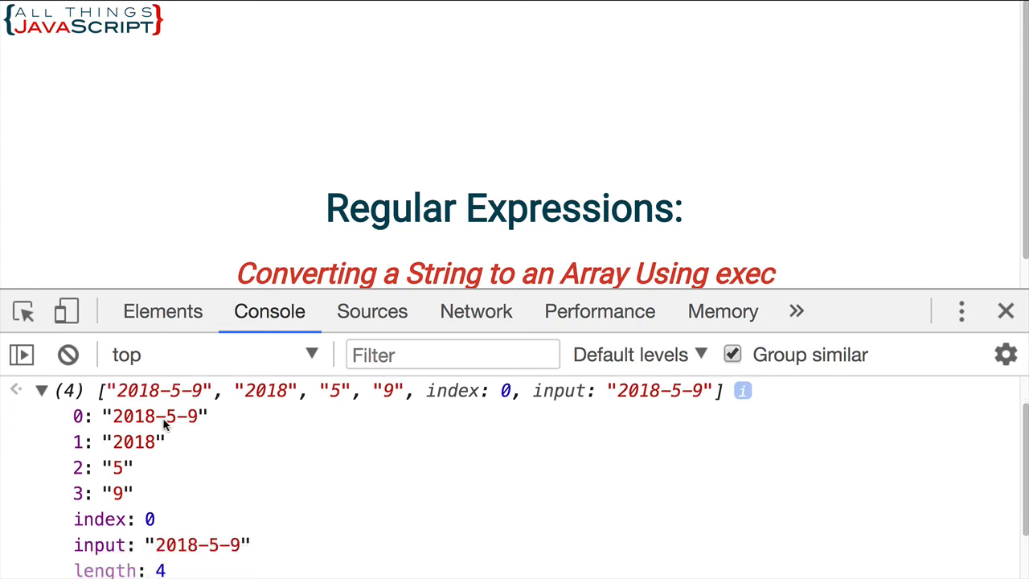
mouse_move(148, 424)
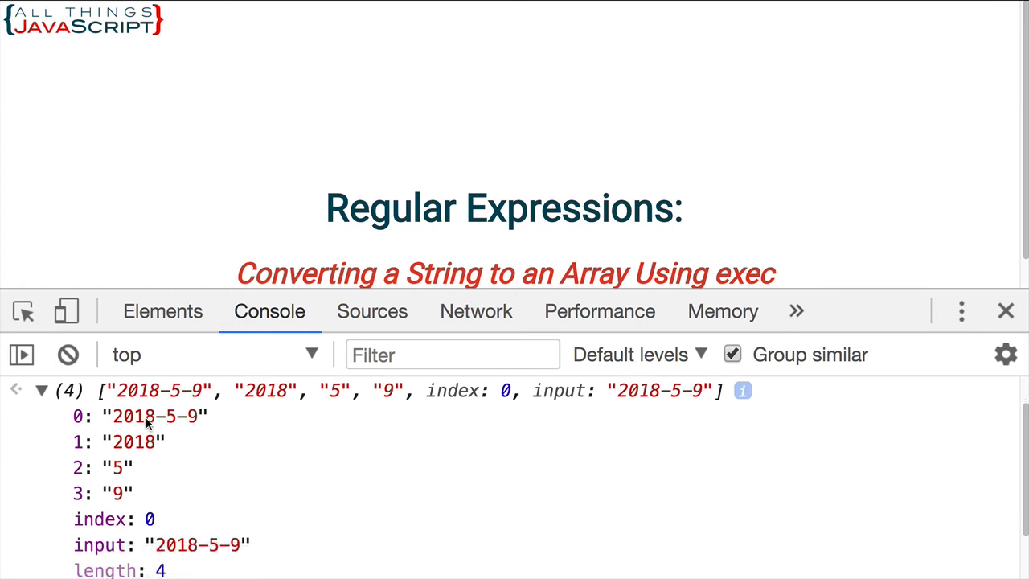
mouse_move(157, 415)
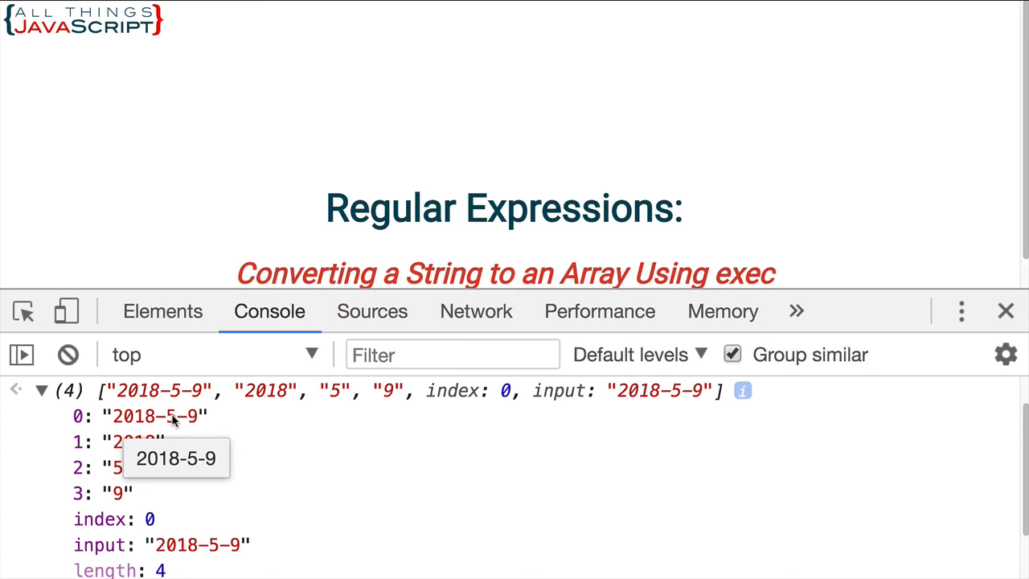
mouse_move(132, 441)
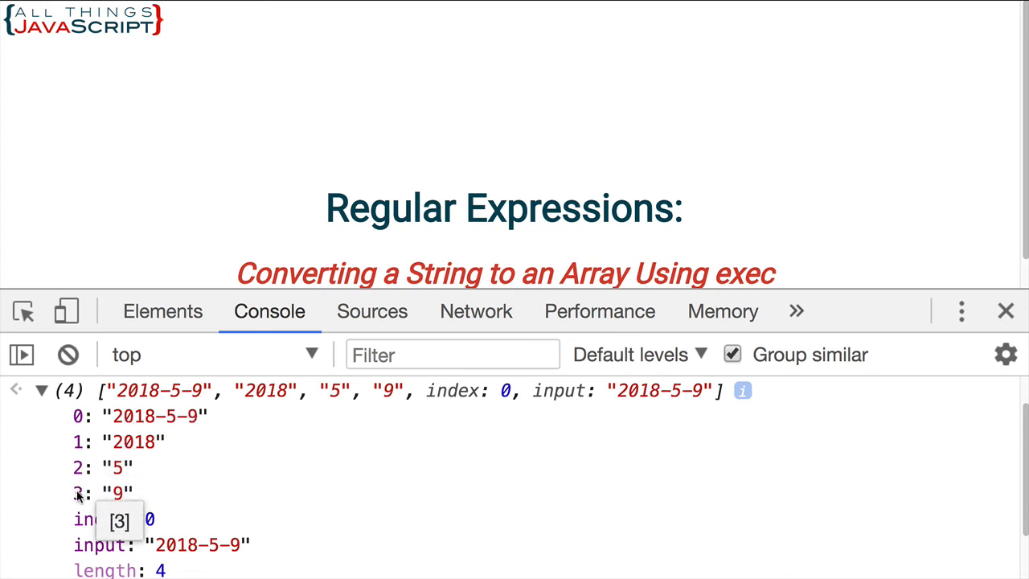
mouse_move(112, 447)
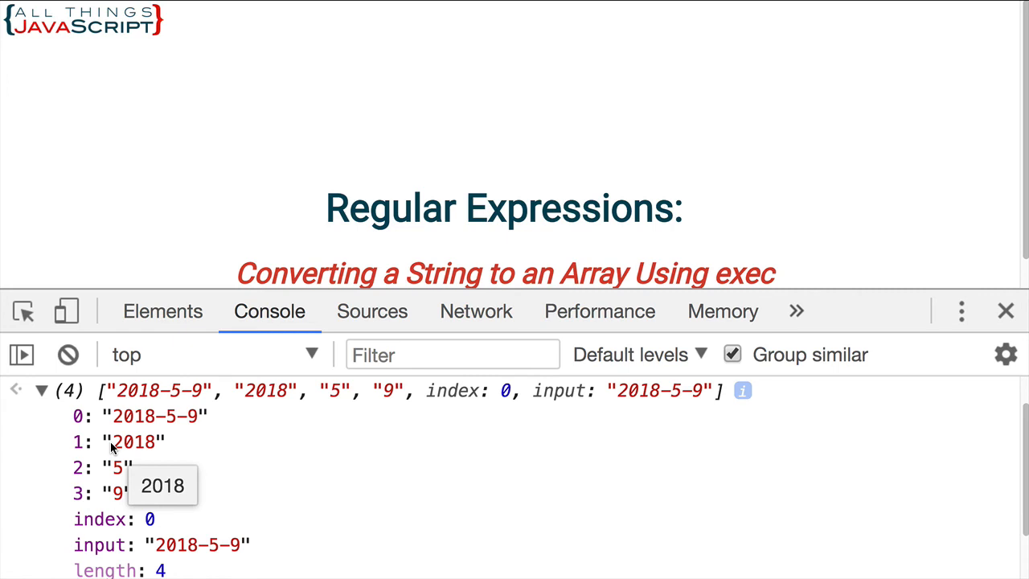
mouse_move(129, 453)
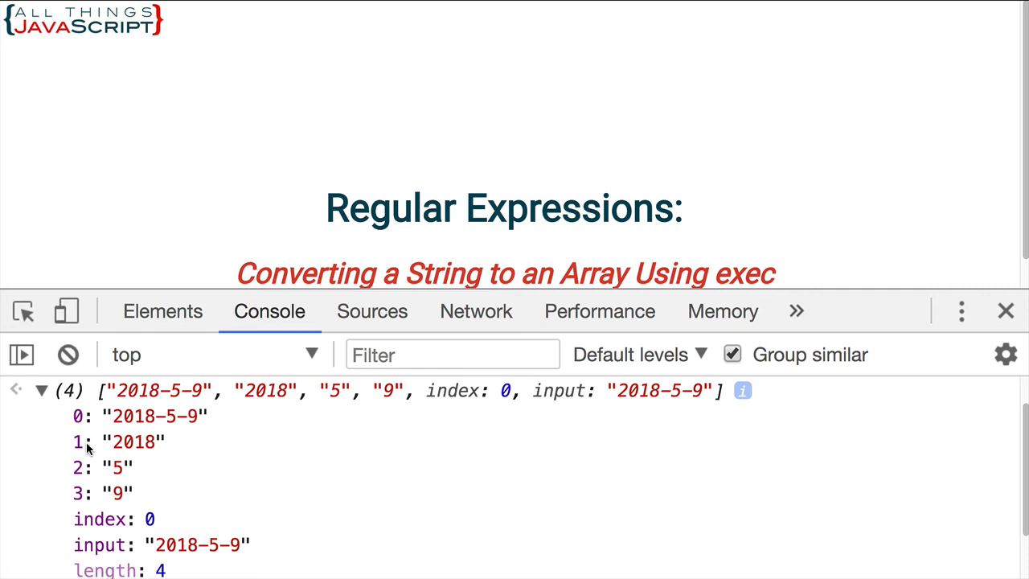
mouse_move(88, 442)
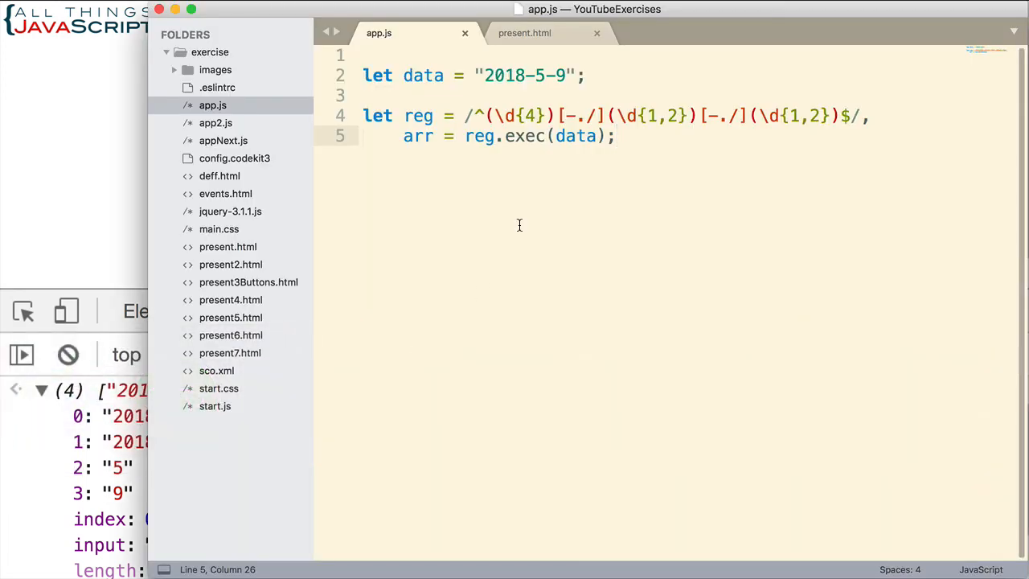
Edit the data string so a dot follows 2018 and the month reads 05.
click(611, 75)
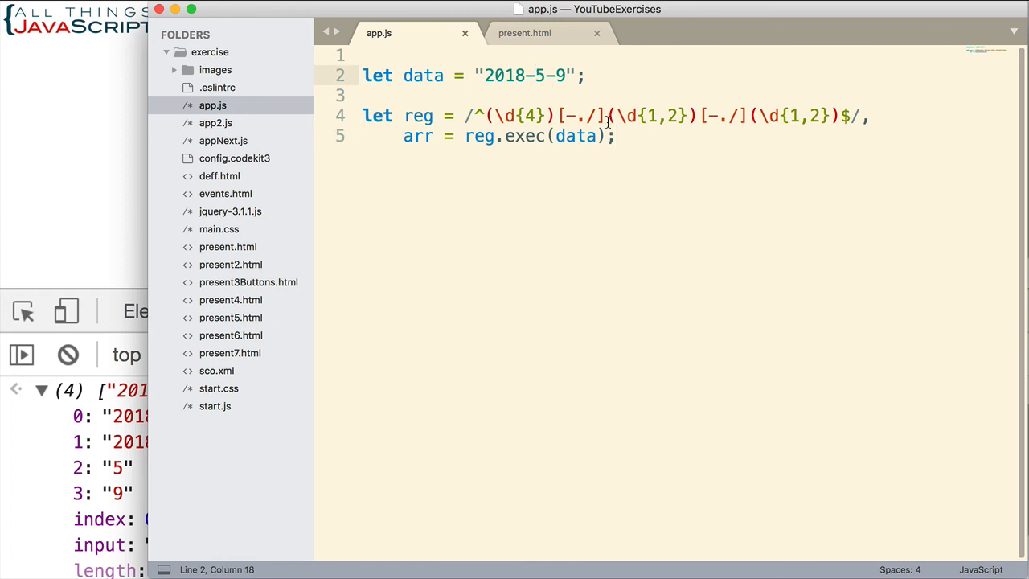
key(Backspace)
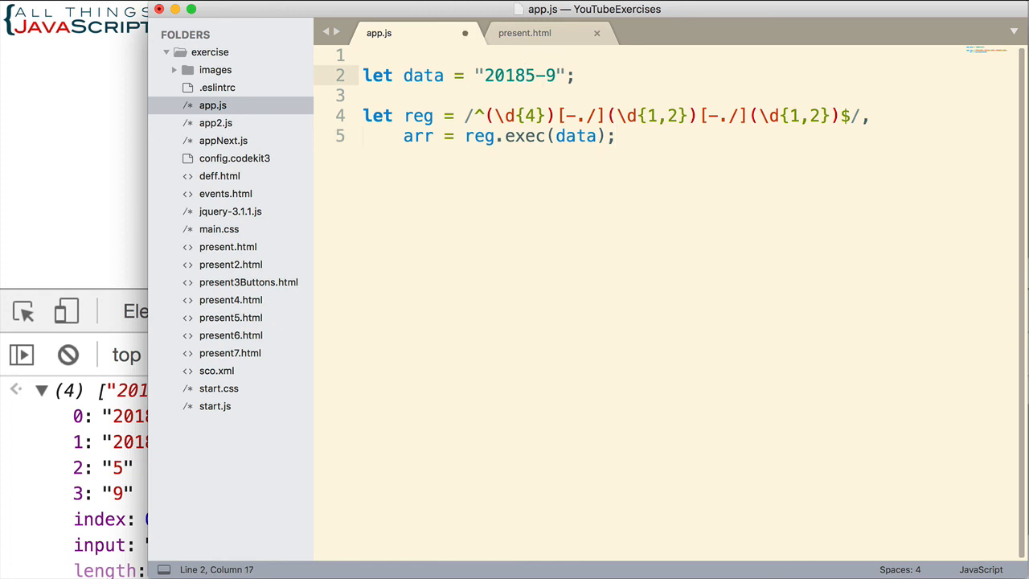
text(.)
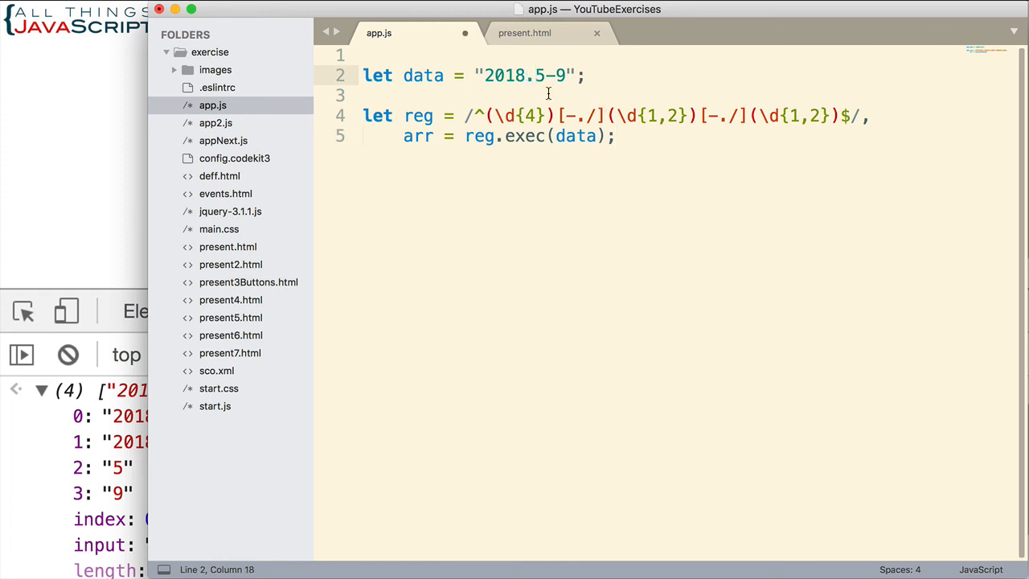
text(0)
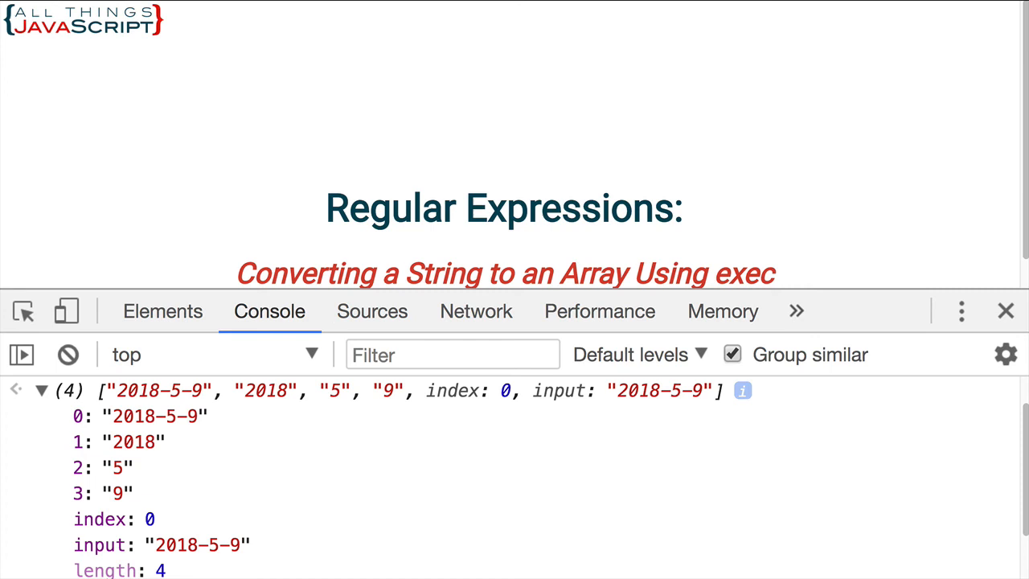
Clear the console, evaluate arr for "2018.05-9" and expand the 2018, 05, 9 groups.
click(67, 355)
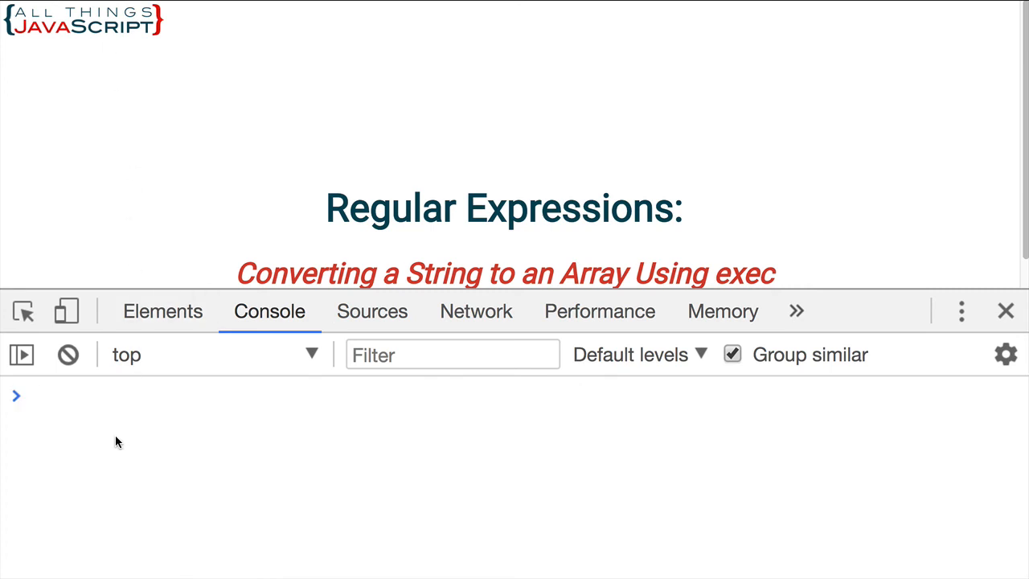
text(arr)
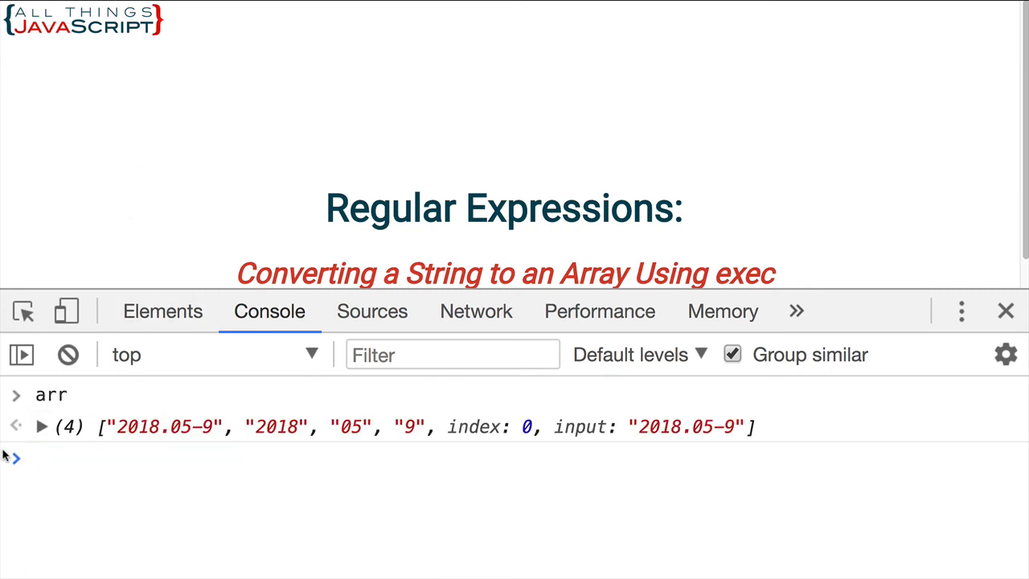
click(42, 426)
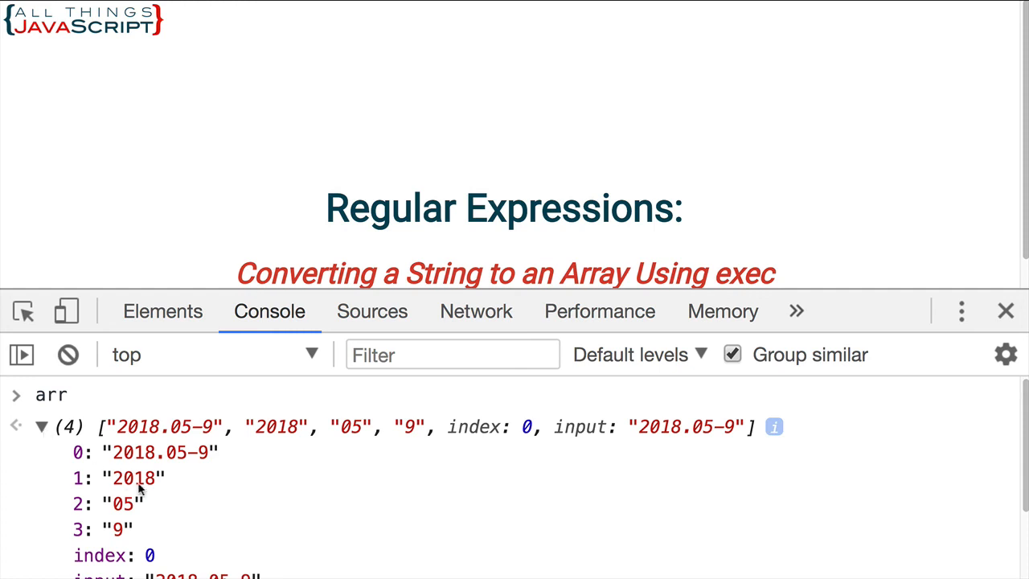
mouse_move(132, 478)
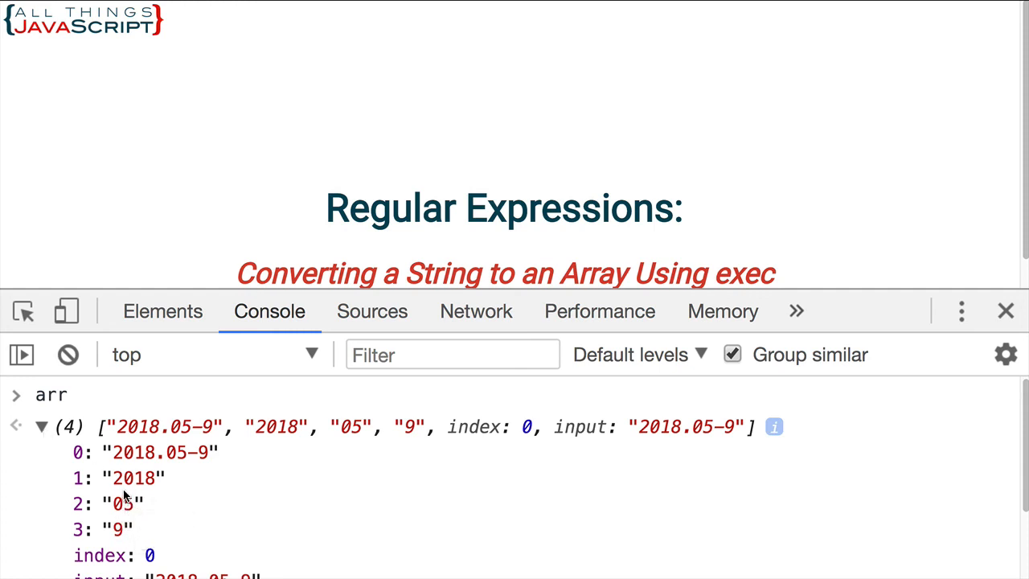
mouse_move(236, 505)
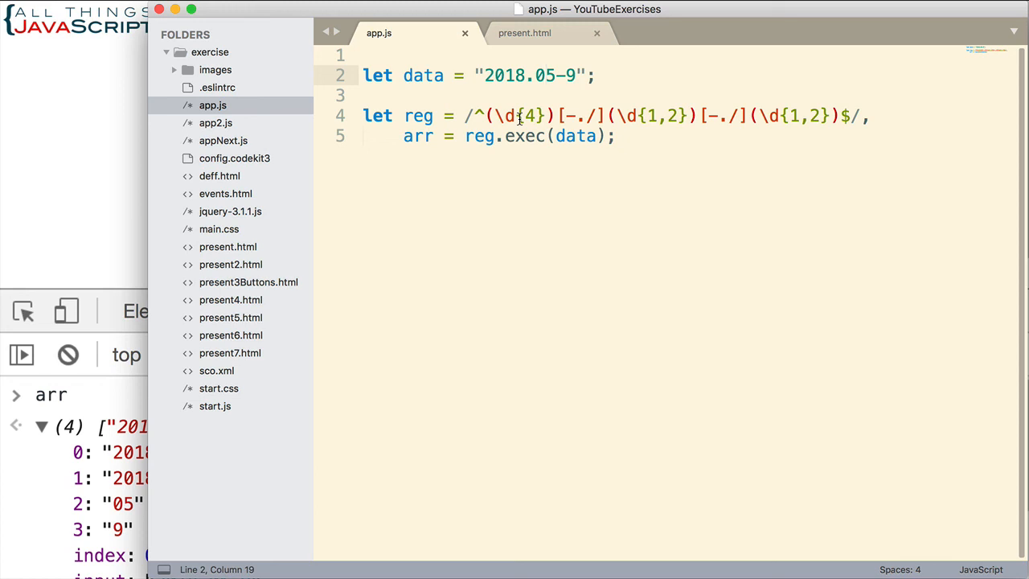
click(545, 76)
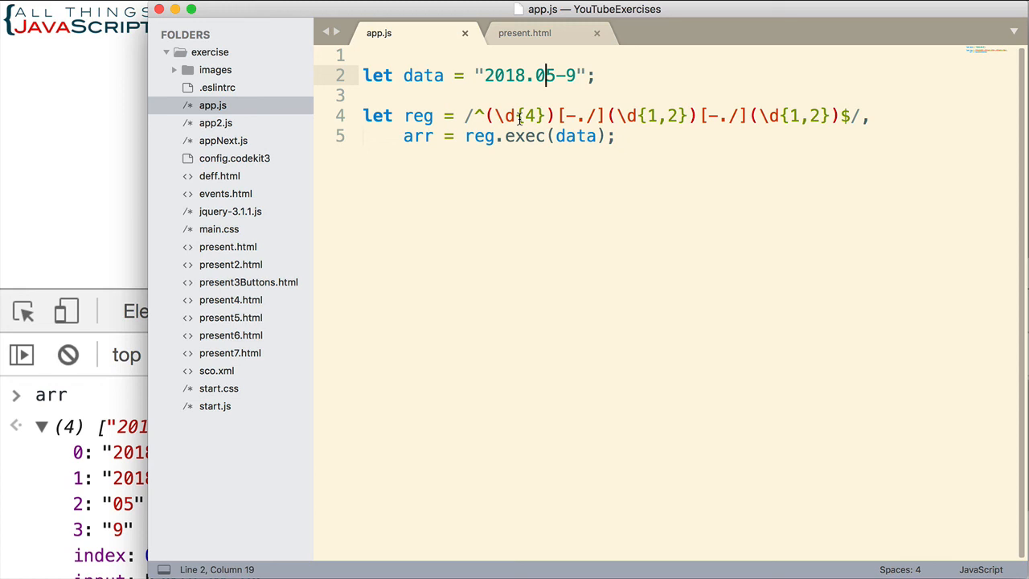